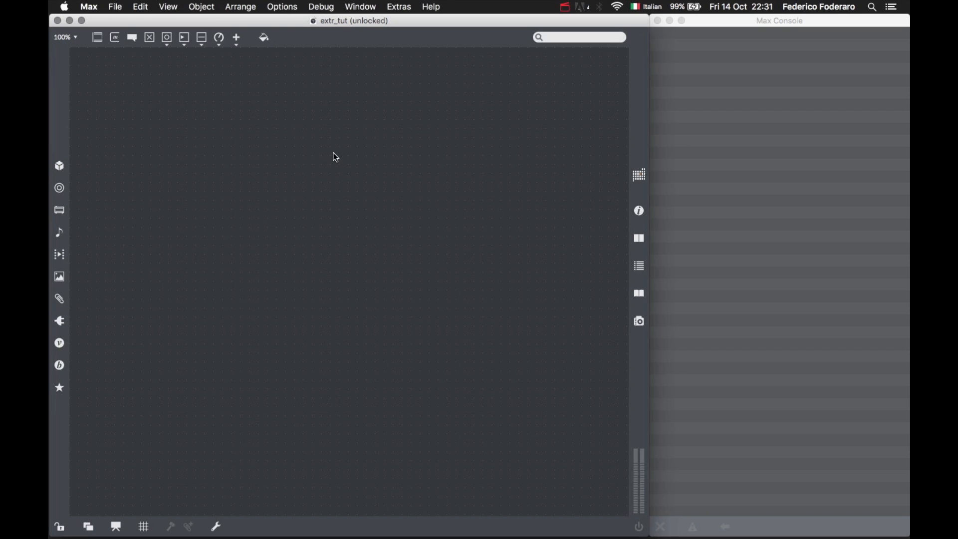
mouse_move(208, 145)
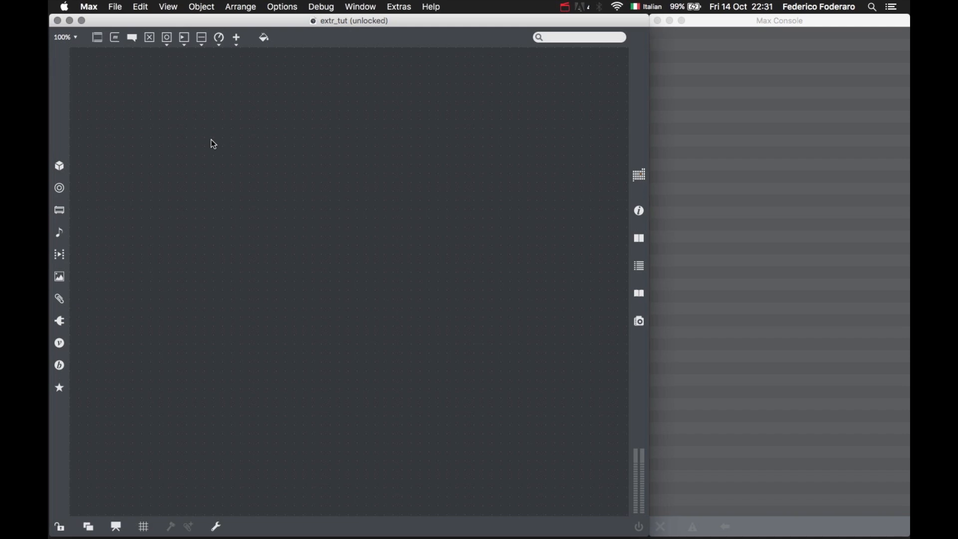
mouse_move(170, 136)
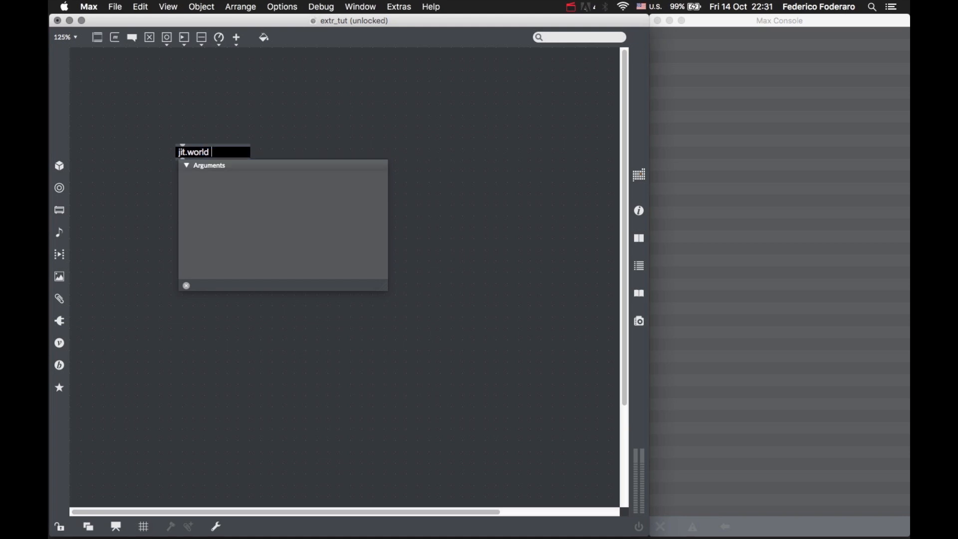
text(extr)
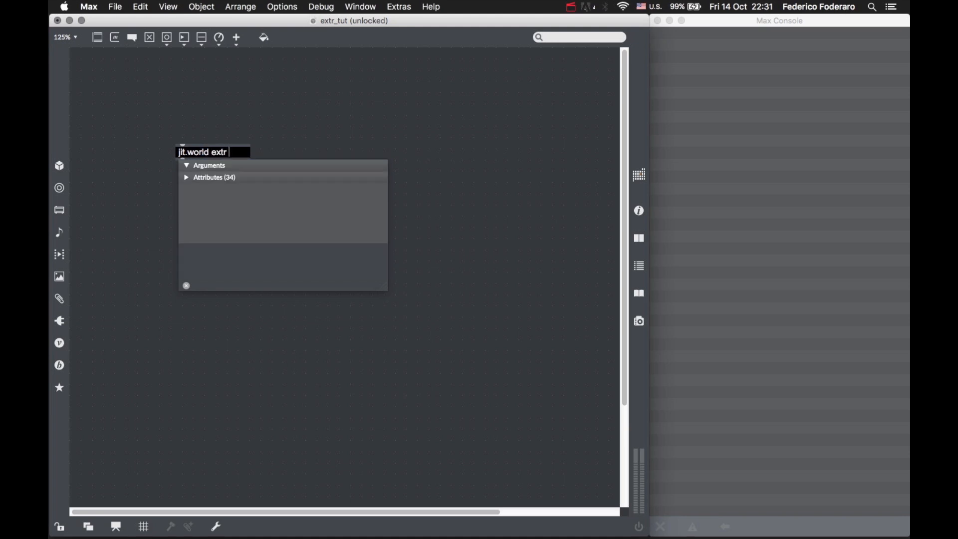
text(@)
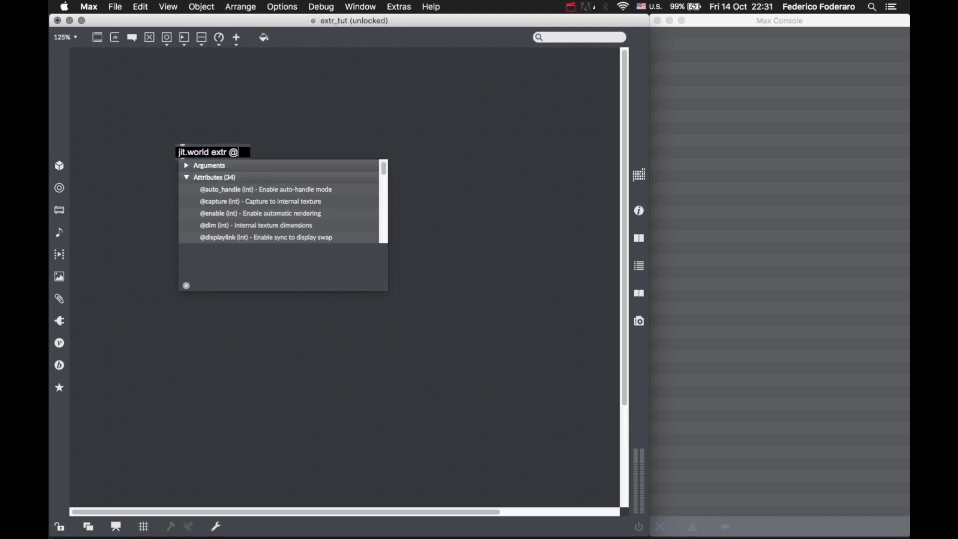
text(floating)
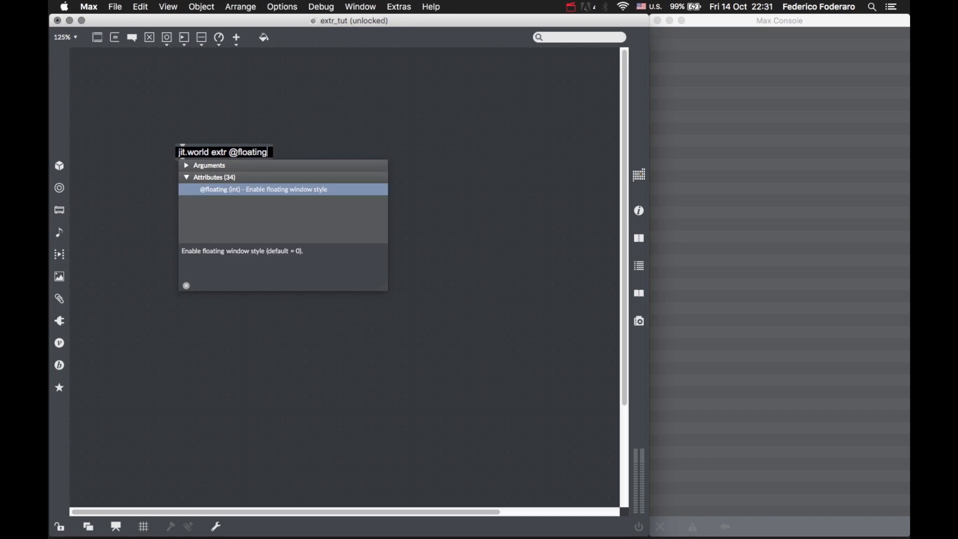
text(1)
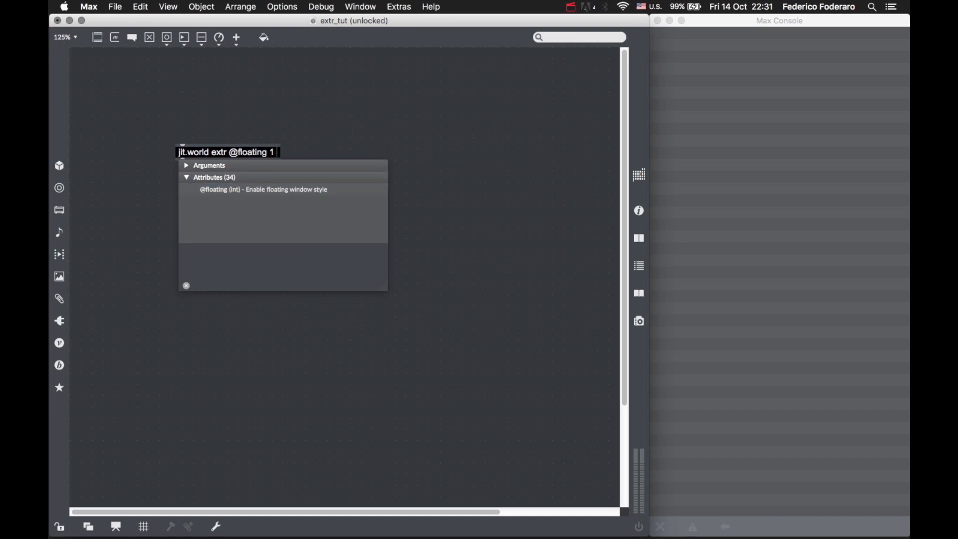
text(@fsaa 1)
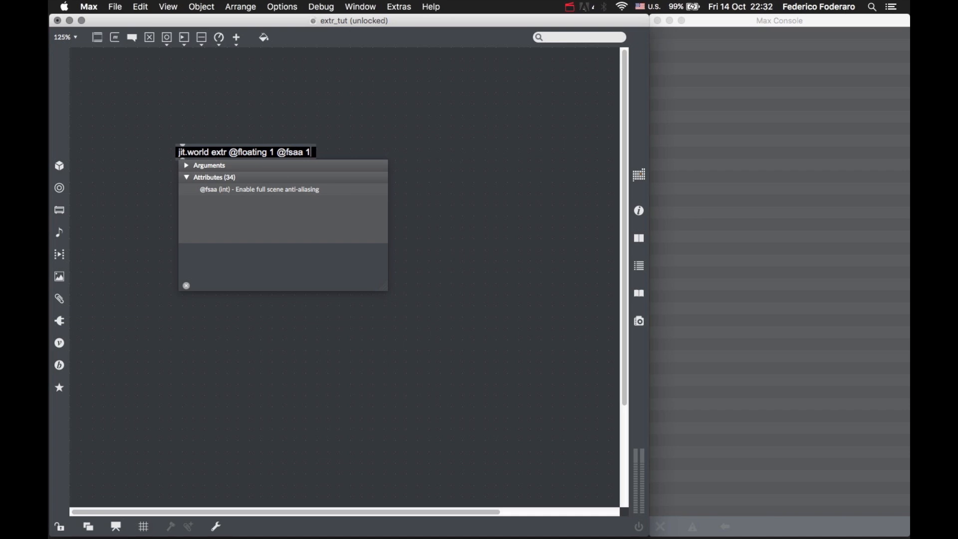
text(@)
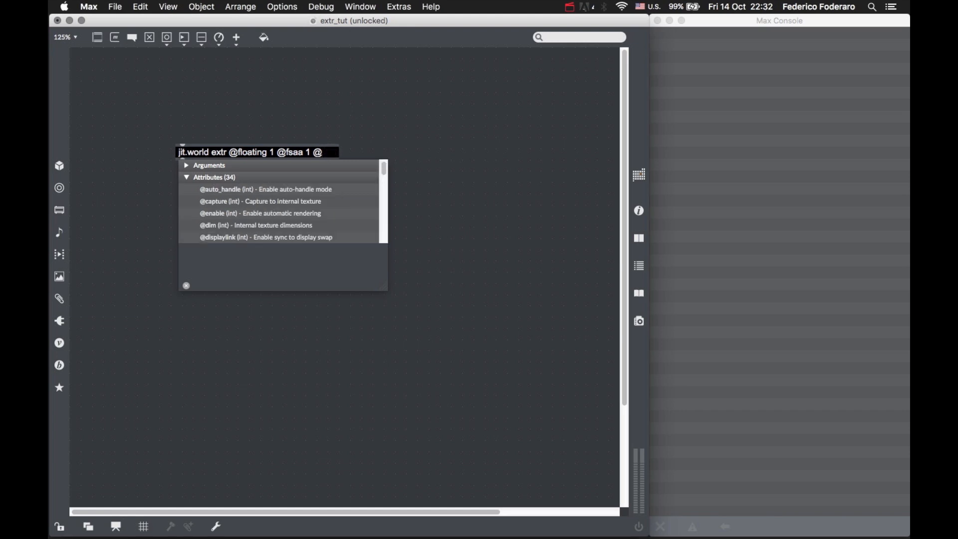
text(size 300 300)
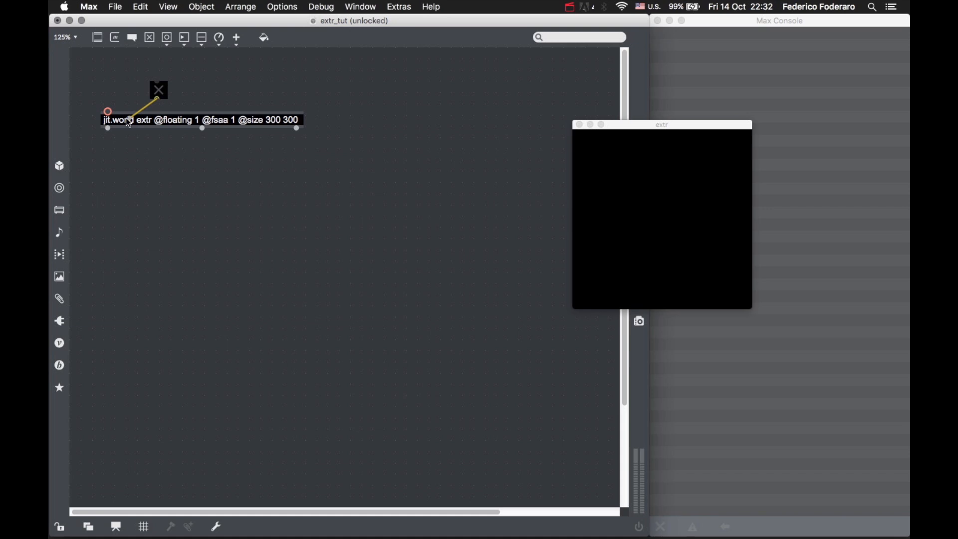
drag(158, 90, 110, 95)
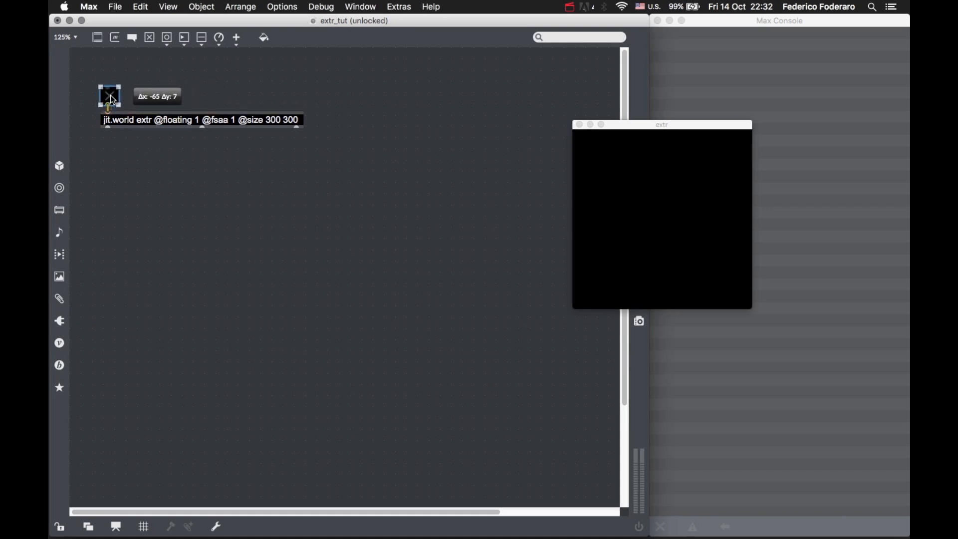
click(283, 158)
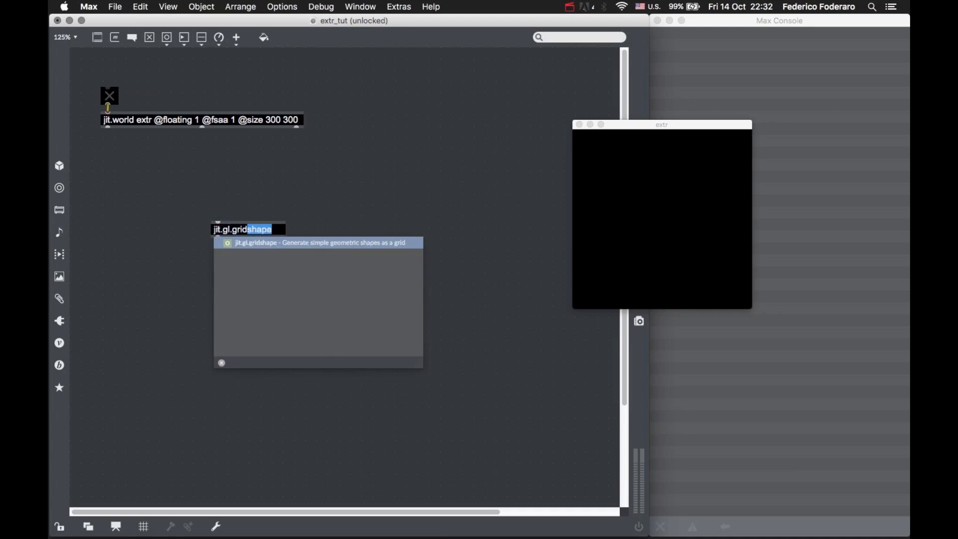
text(extr @)
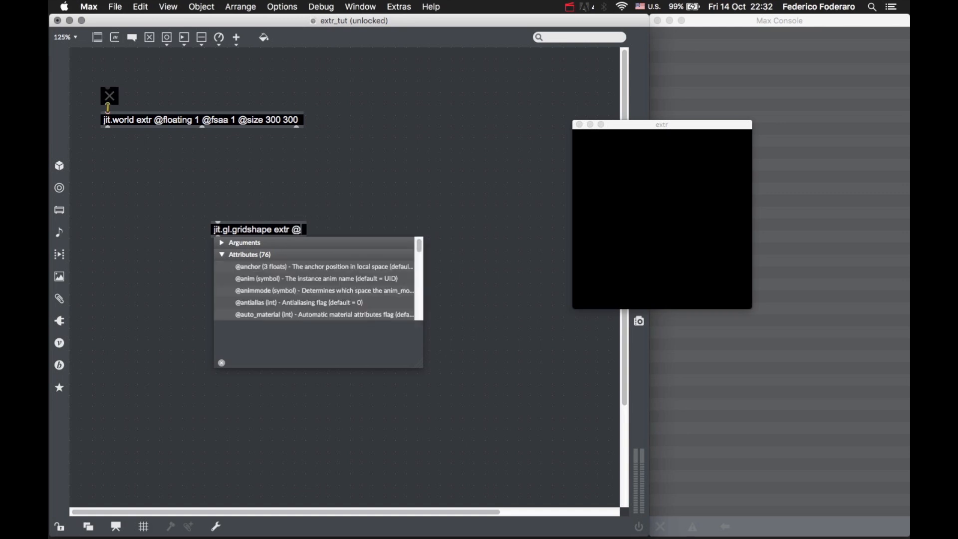
text(matrixoutput)
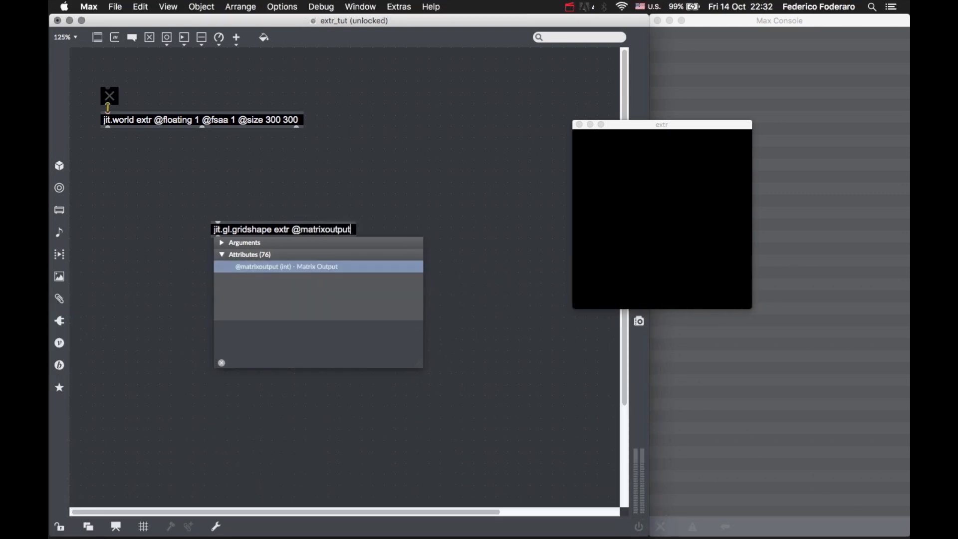
text(2)
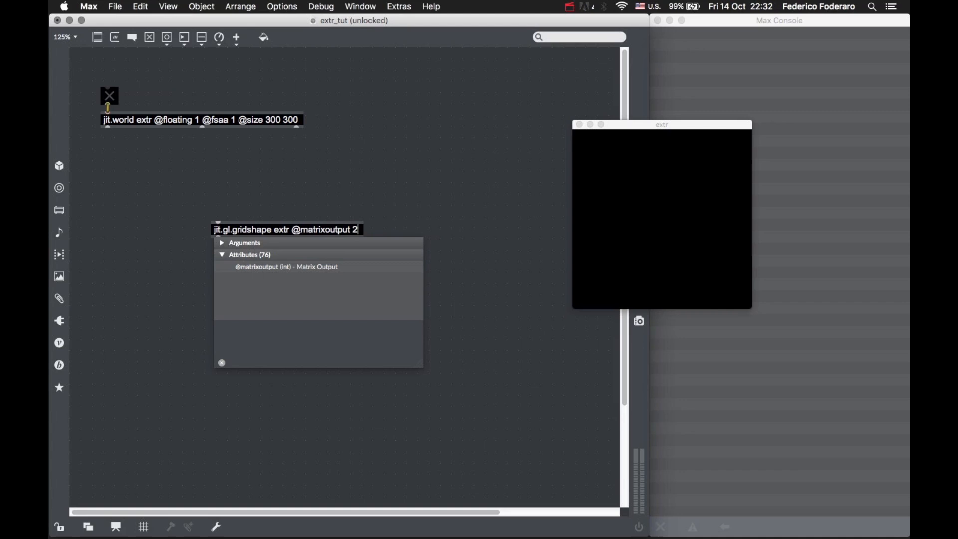
text(@scale 0.5 @shape)
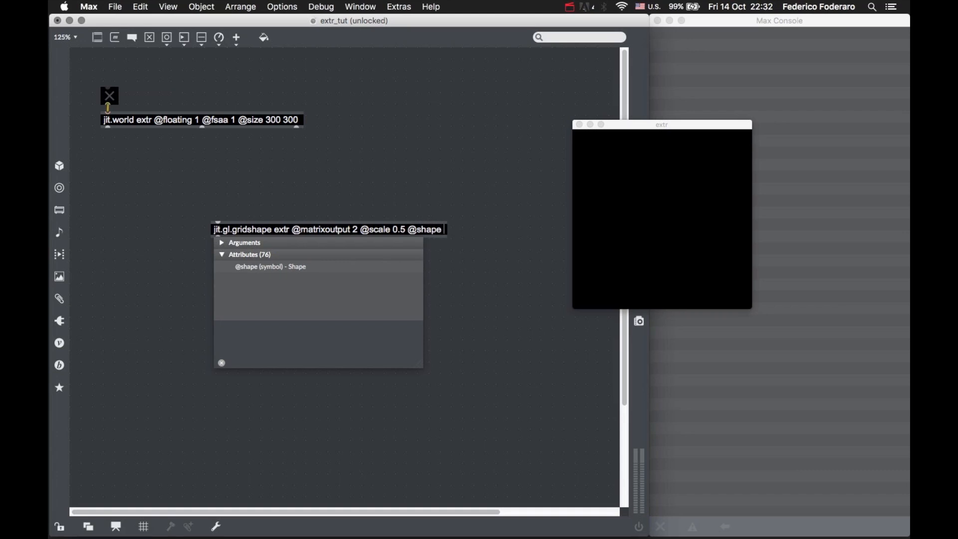
text(cy)
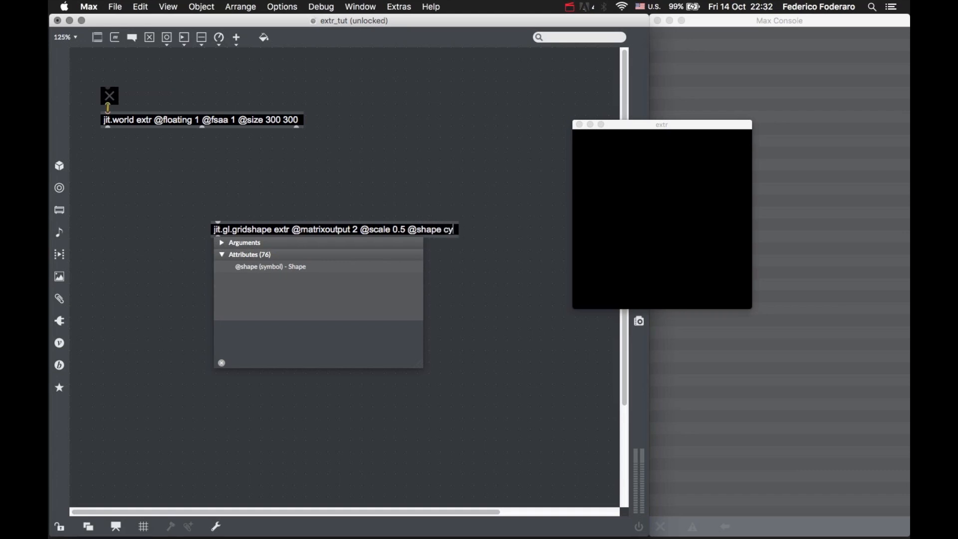
text(linder)
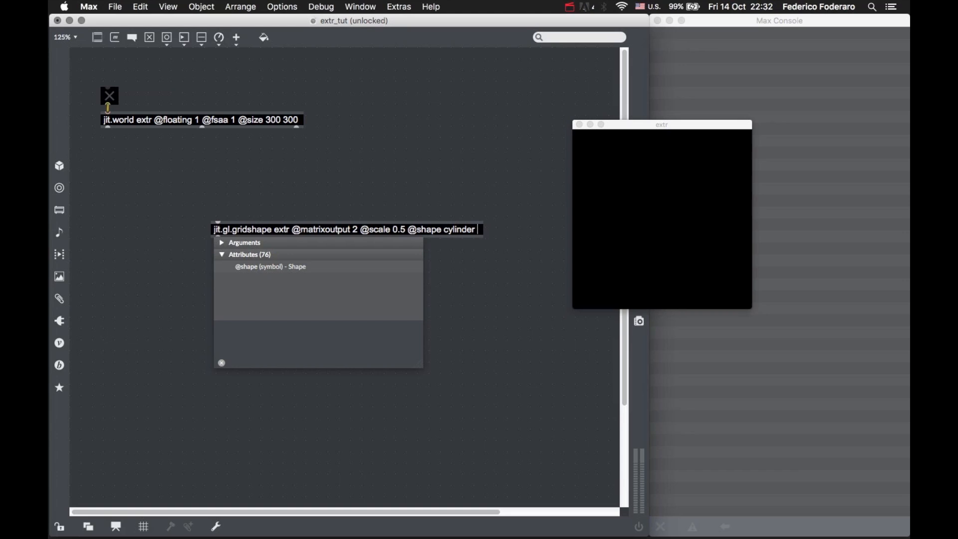
text(@dim 320)
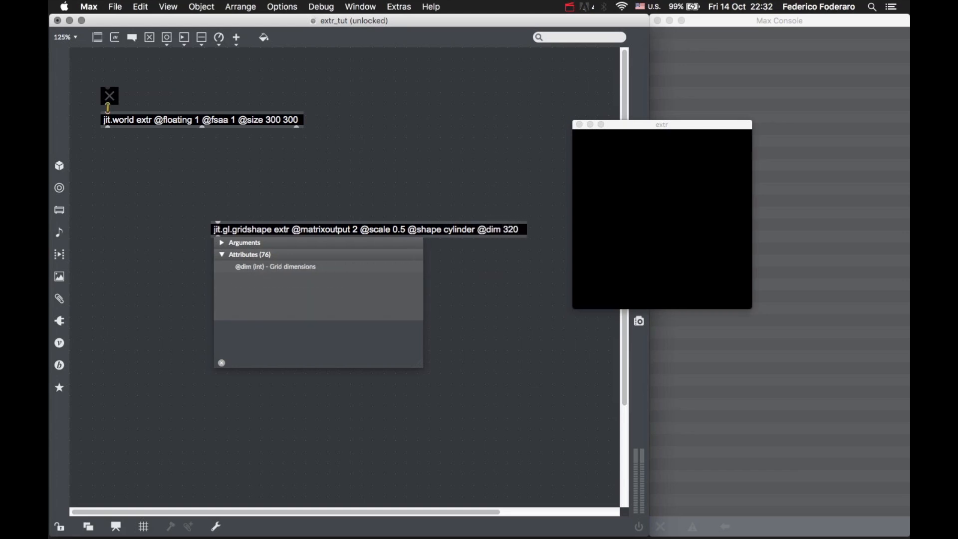
text(240)
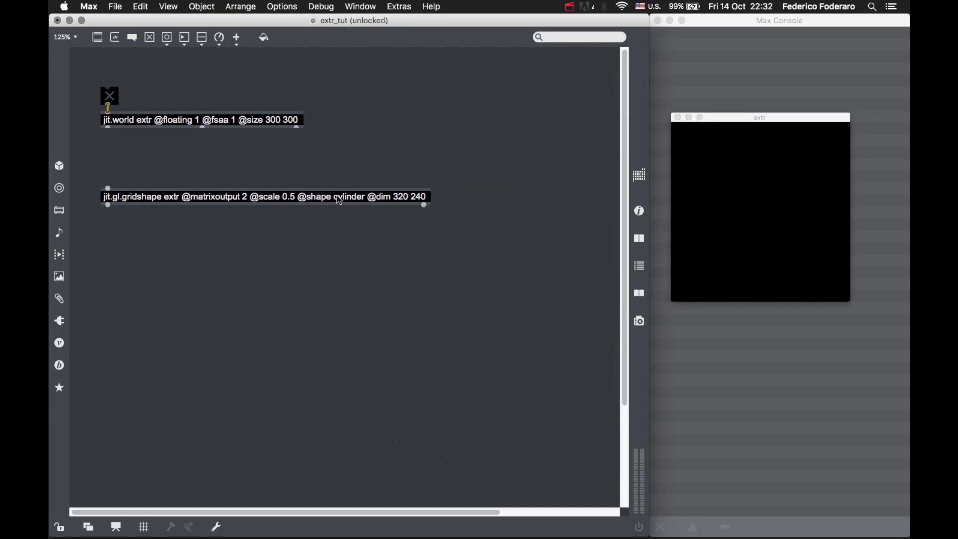
- Move the gridshape closer to jit.world and create a jit.movie object
drag(263, 196, 265, 182)
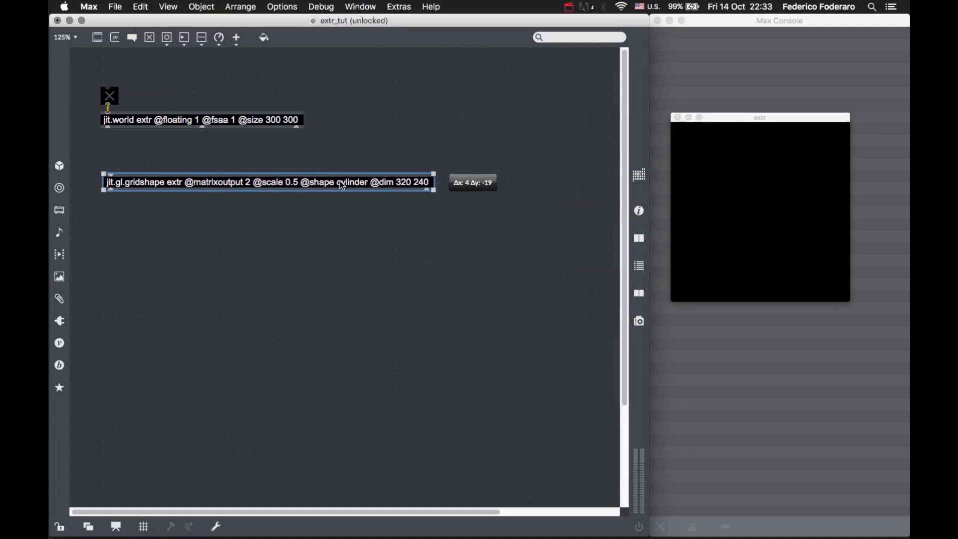
click(411, 154)
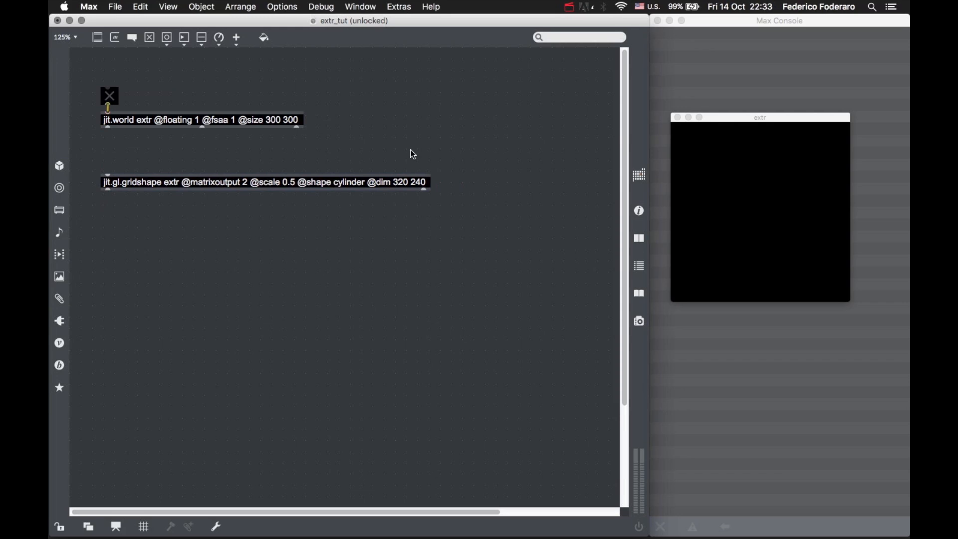
text(jit.movie)
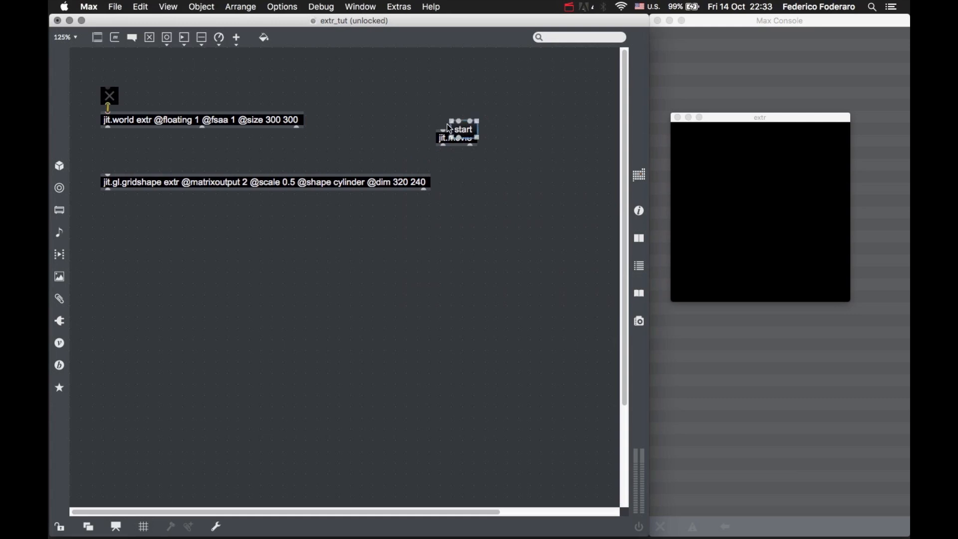
- Duplicate the start message as stop and patch both messages into jit.movie
drag(461, 129, 421, 111)
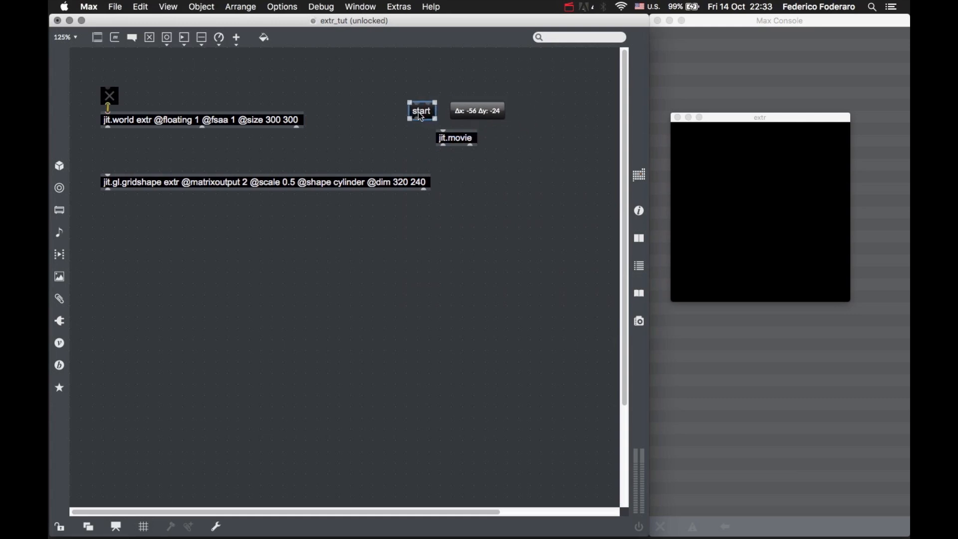
drag(421, 111, 455, 111)
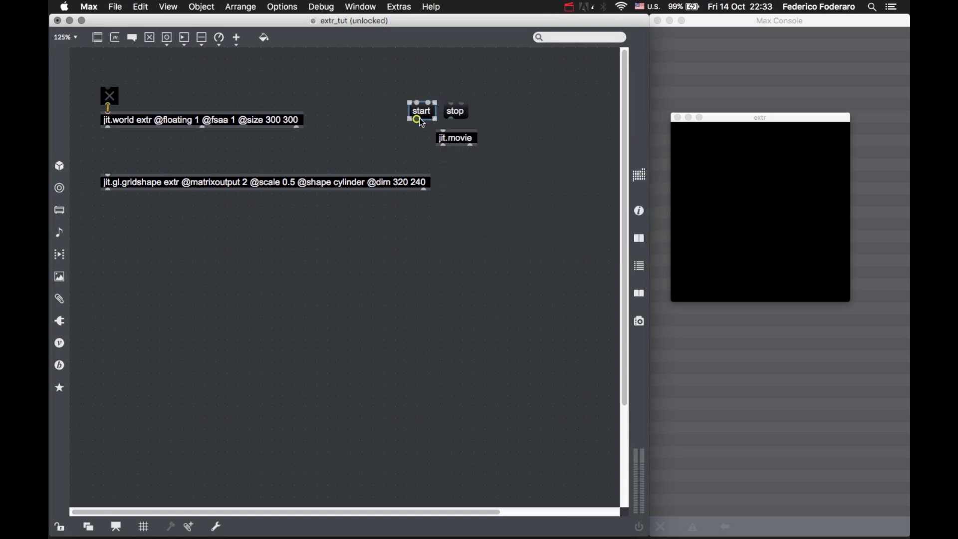
drag(416, 119, 440, 131)
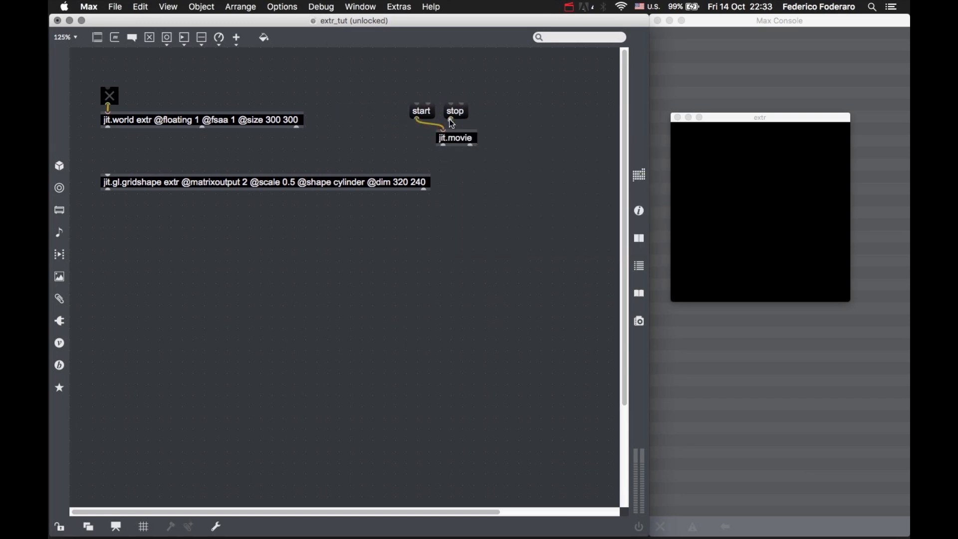
click(457, 137)
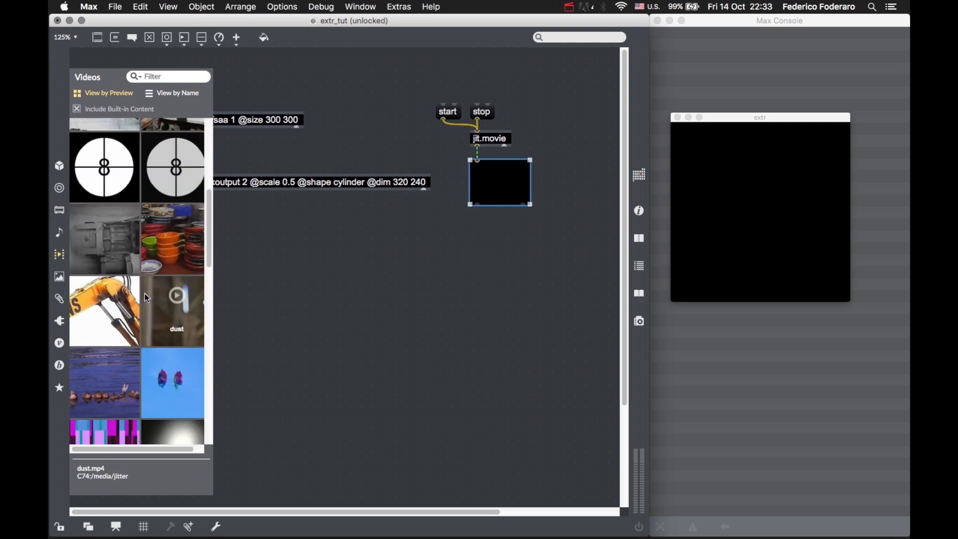
scroll(down, 3)
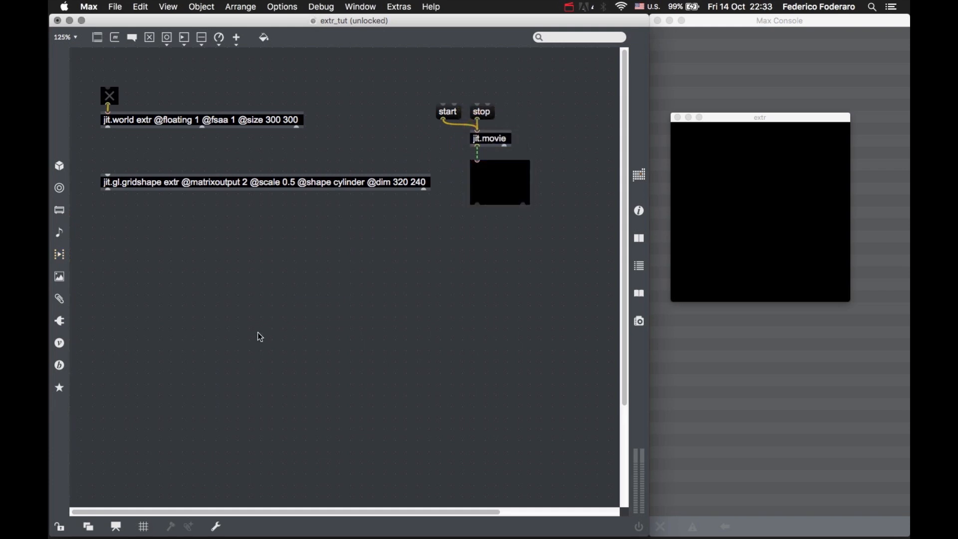
mouse_move(446, 212)
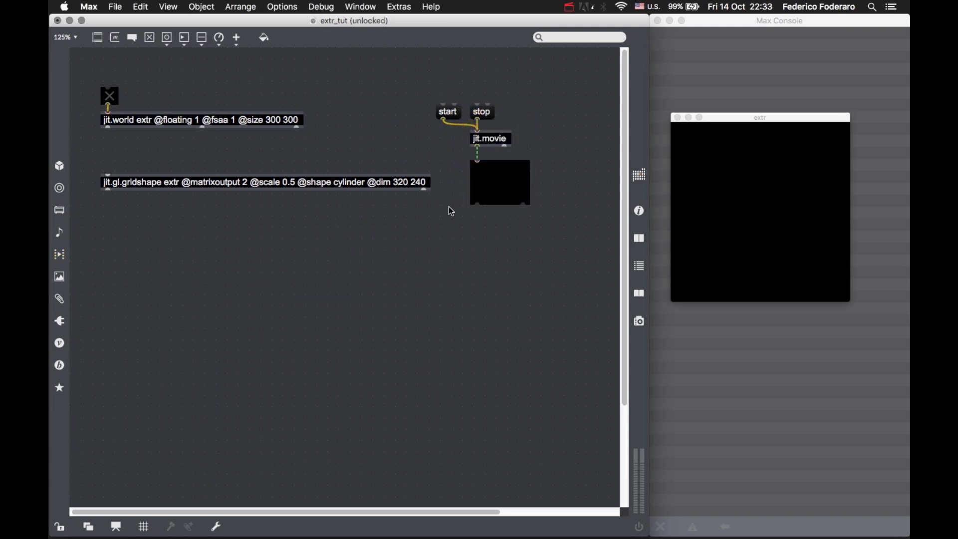
click(499, 182)
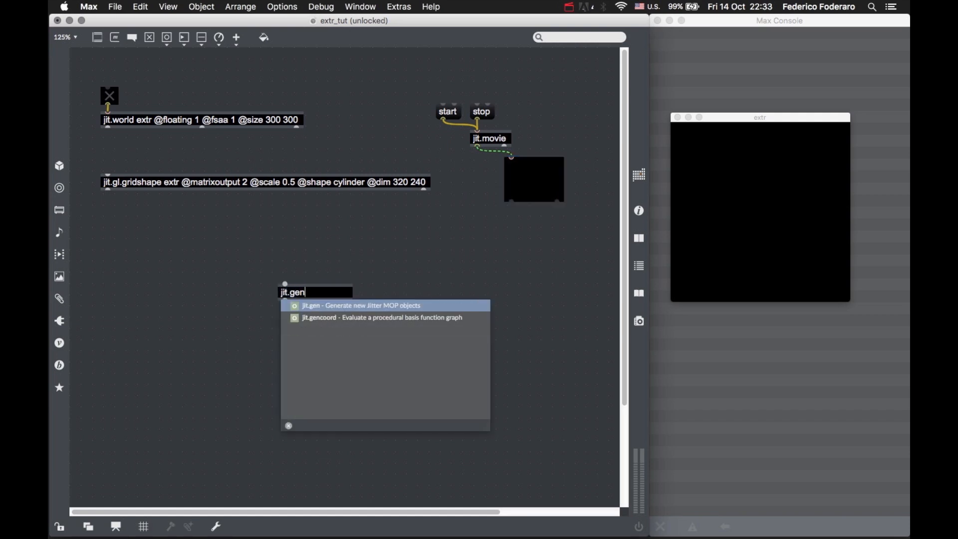
- Create jit.gl.mesh extr with lighting, smooth shading and white colour 1 1 1 1, and lower the gridshape
text(jit.gl.mesh)
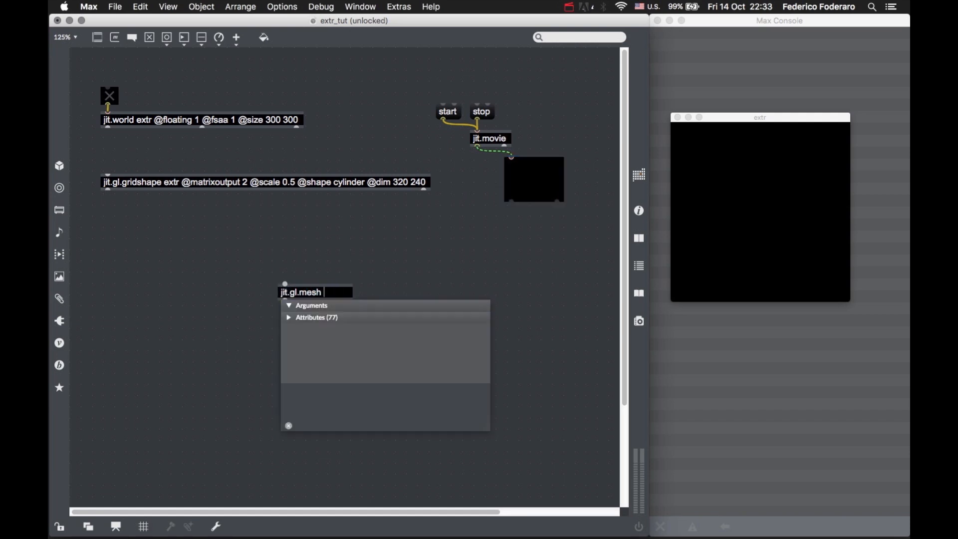
text(extr @lighting_enable)
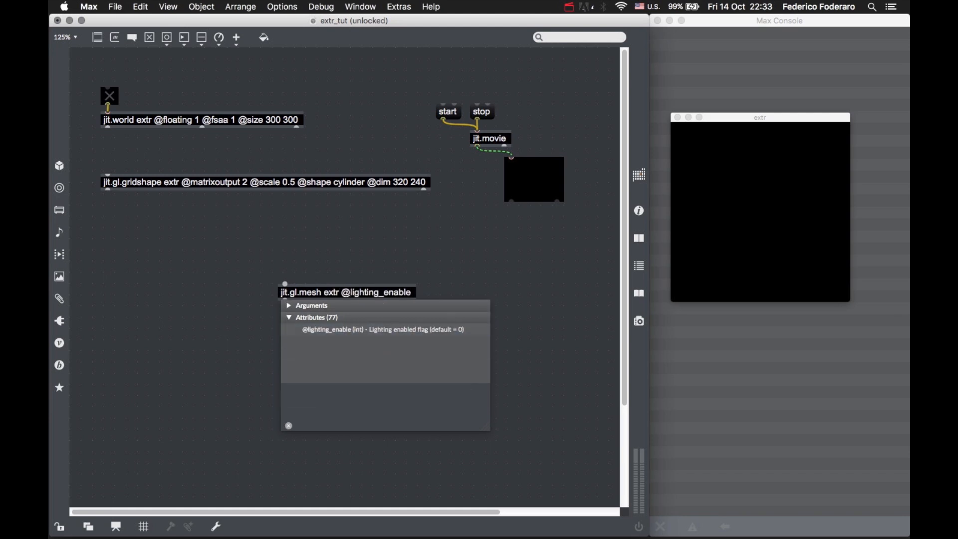
text(1)
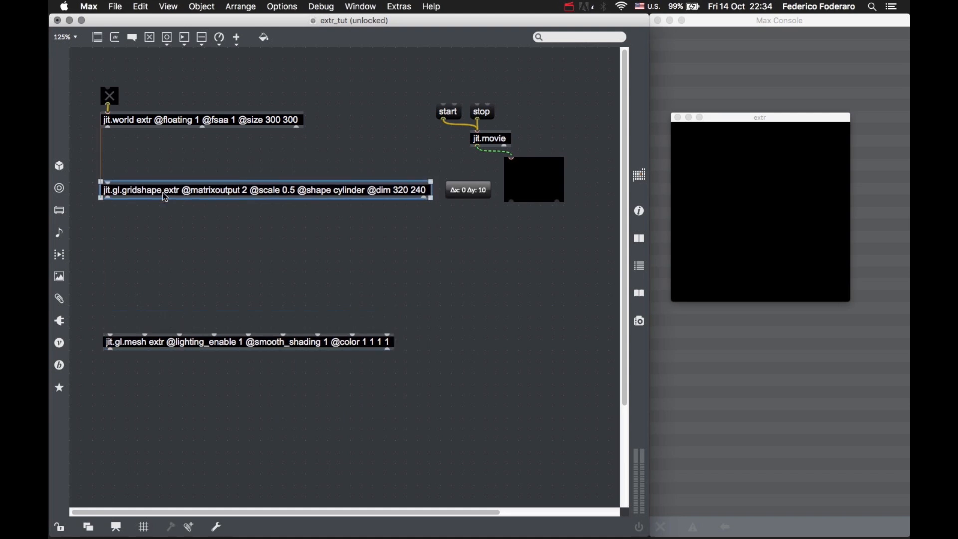
click(187, 234)
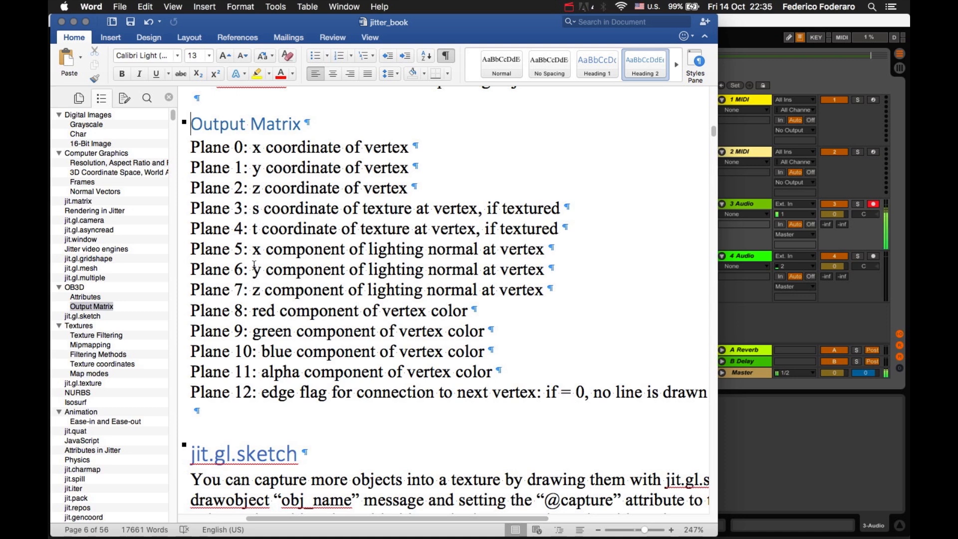
mouse_move(241, 242)
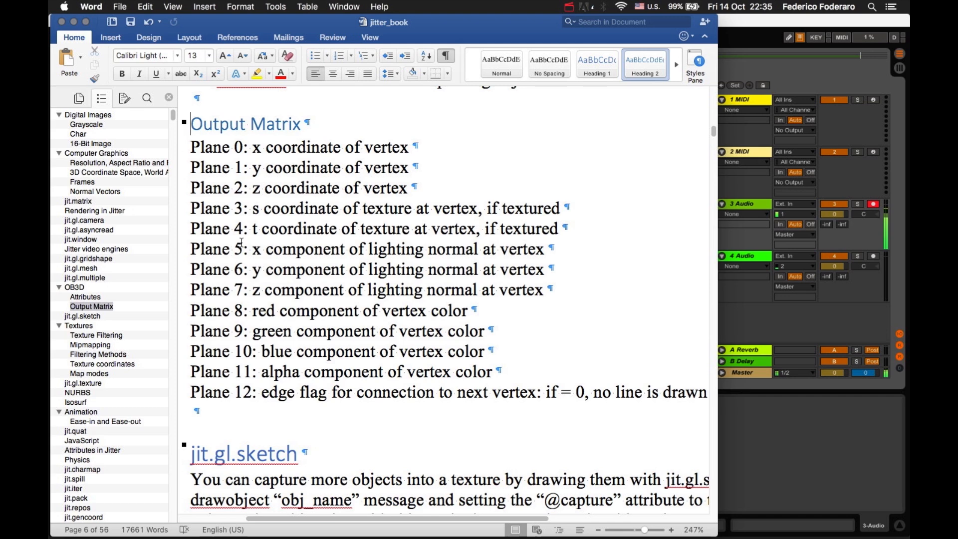
mouse_move(276, 274)
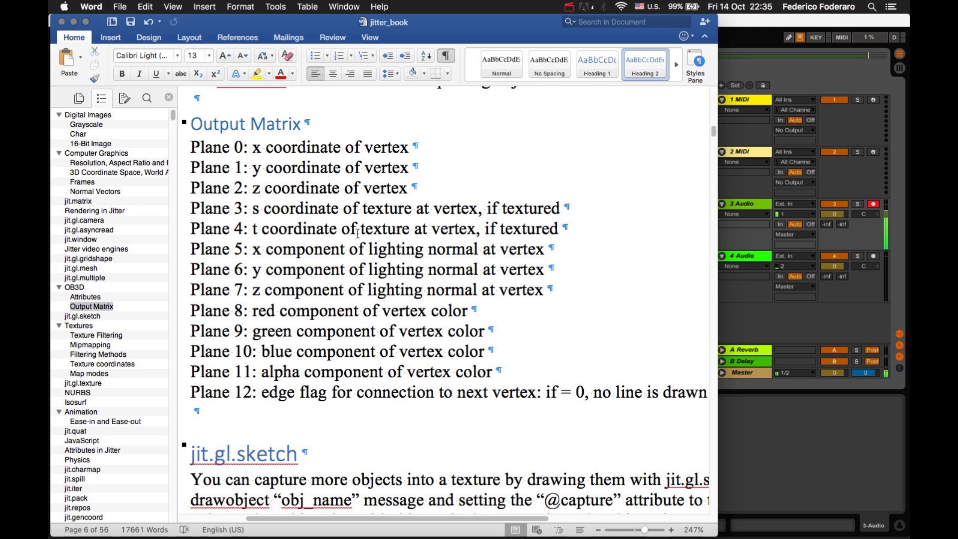
mouse_move(316, 144)
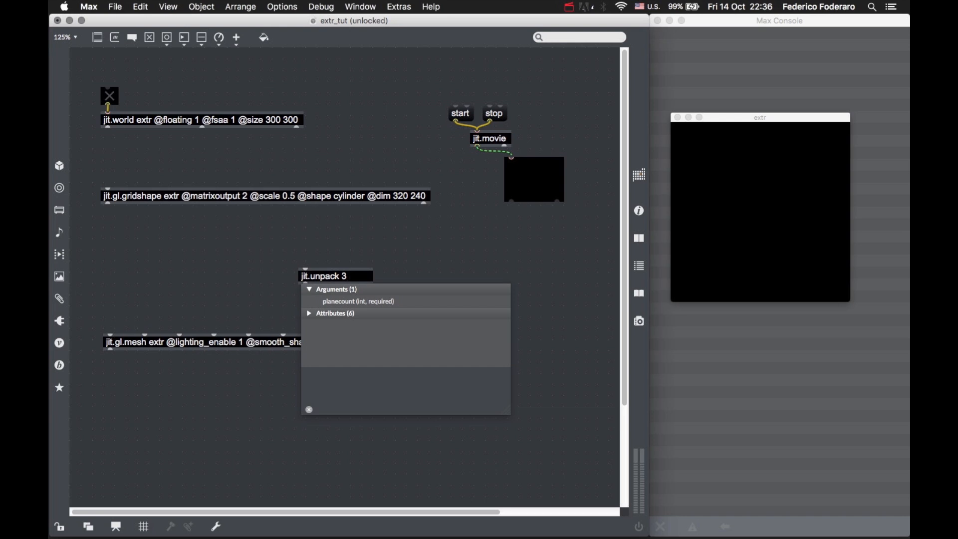
text(@ju)
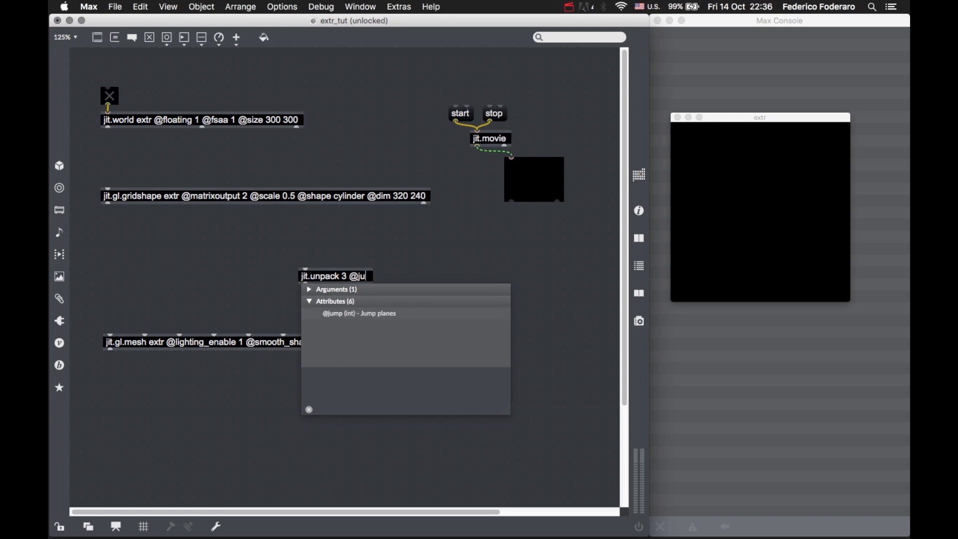
text(mp)
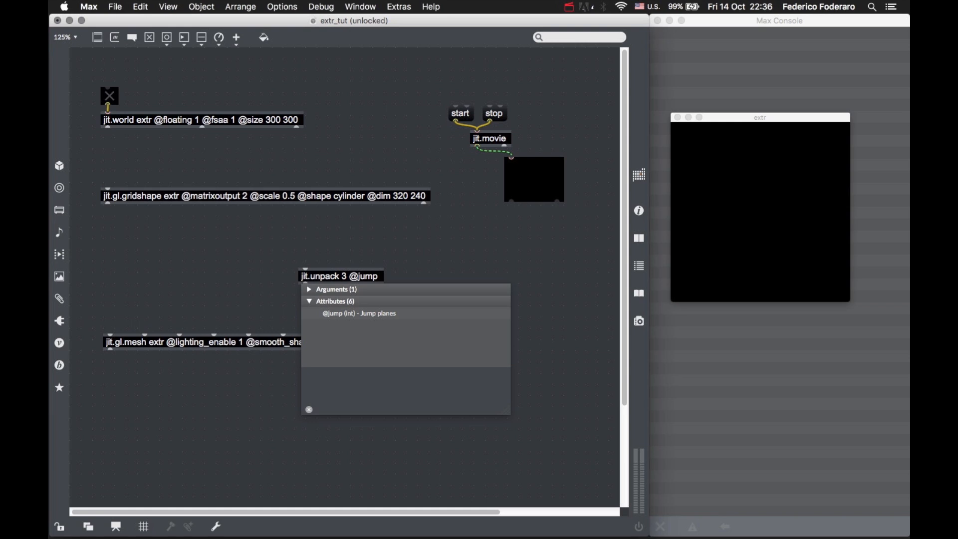
text(3)
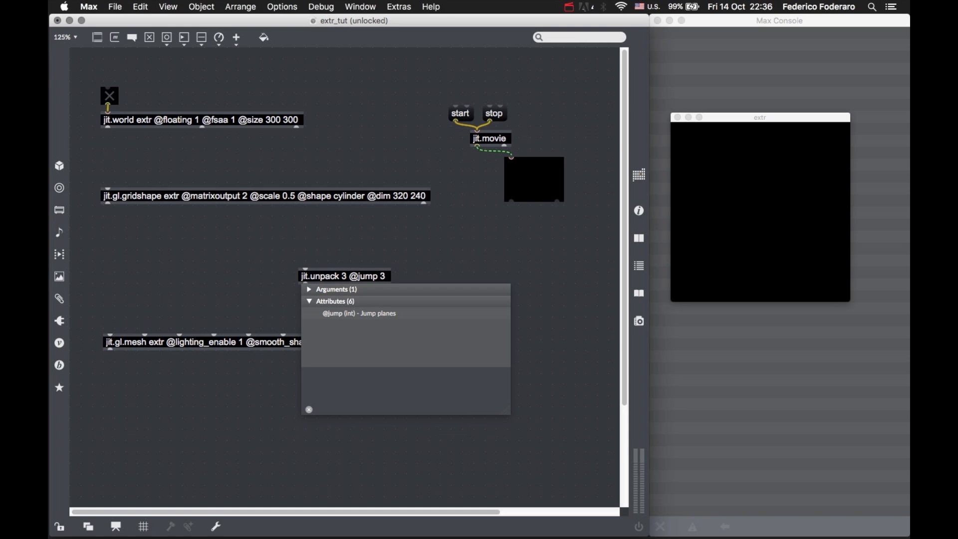
text(3)
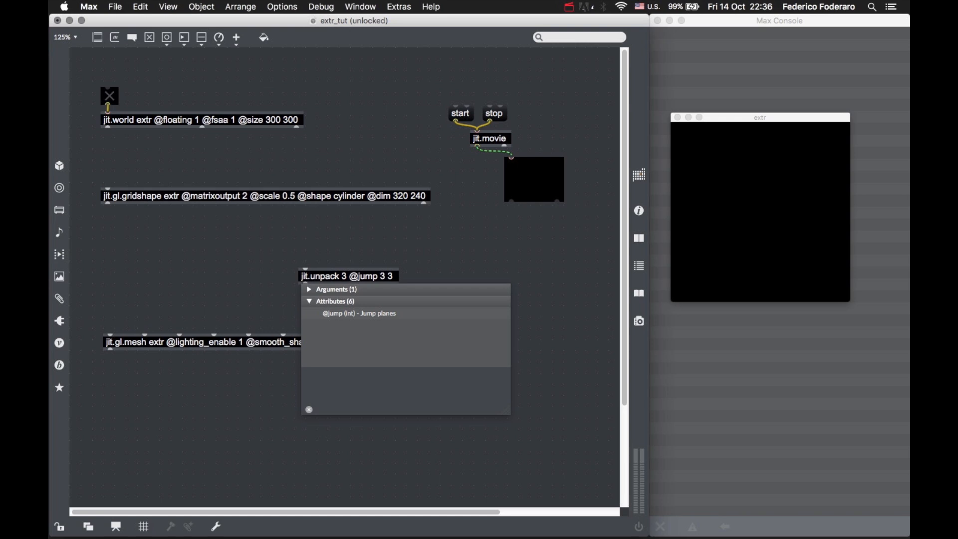
text(2)
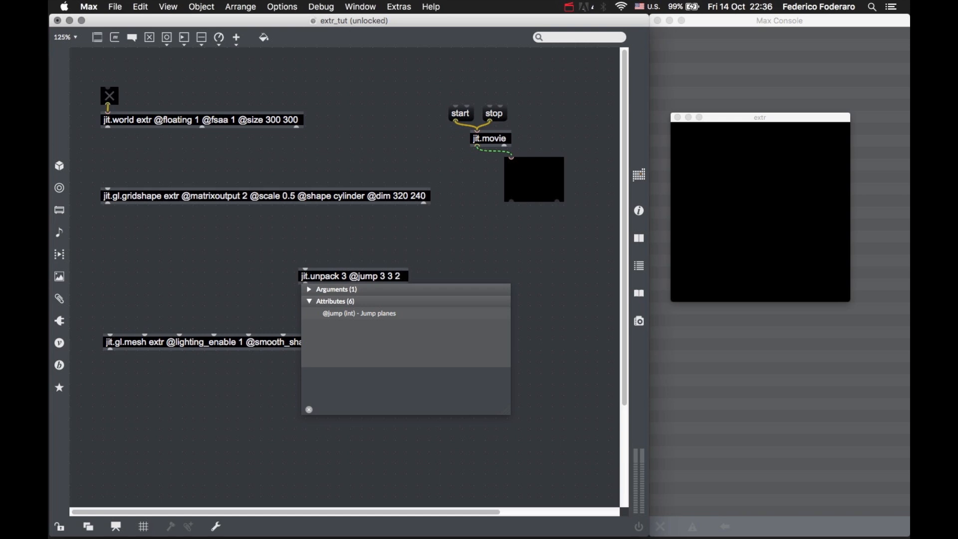
text(@o)
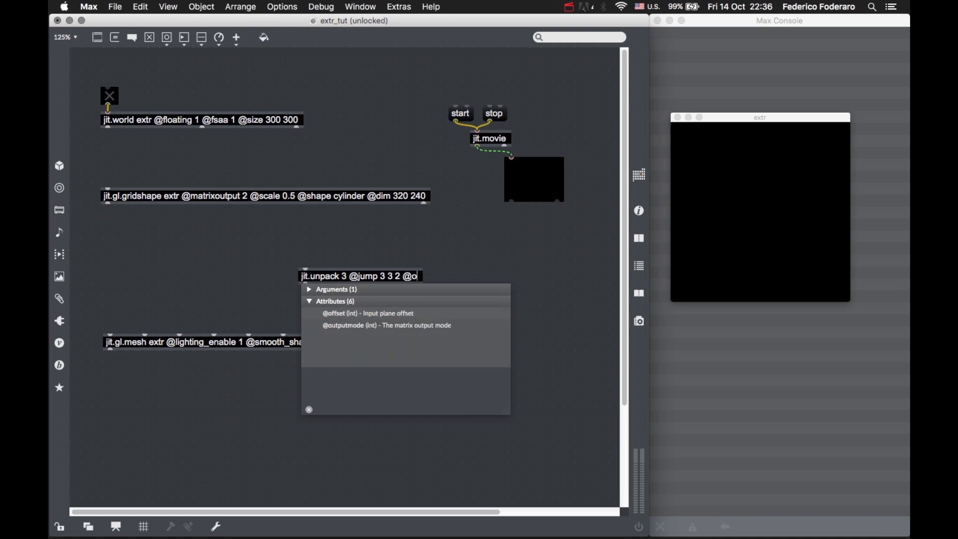
text(ffset)
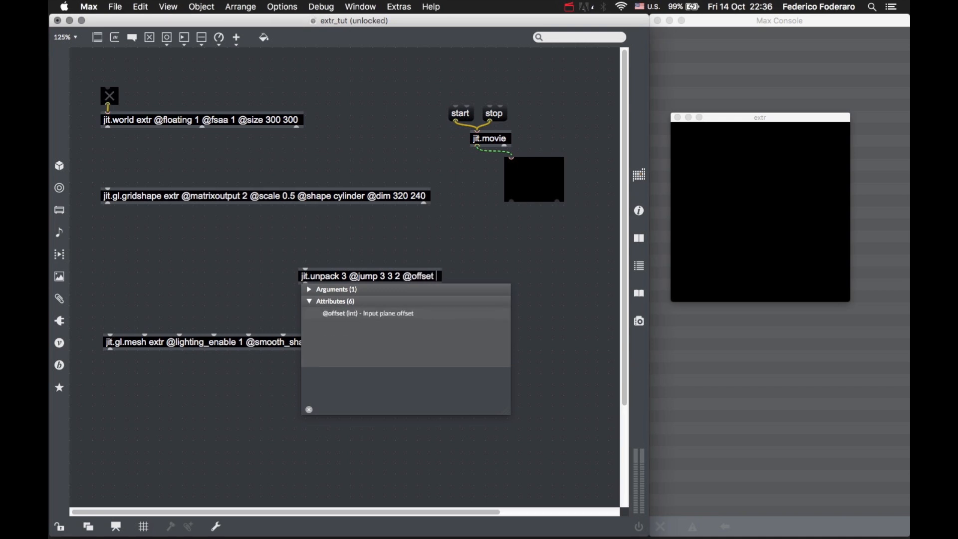
text(0)
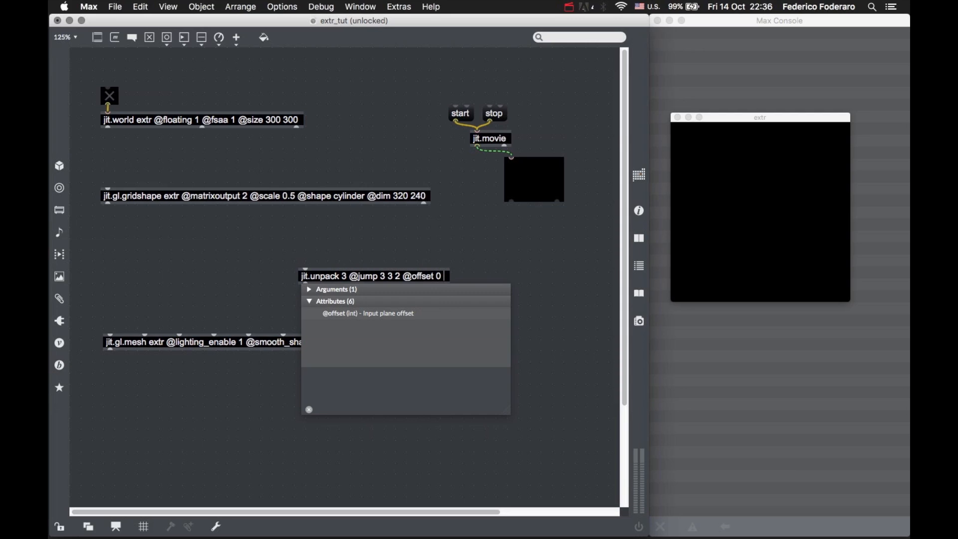
text(5 3)
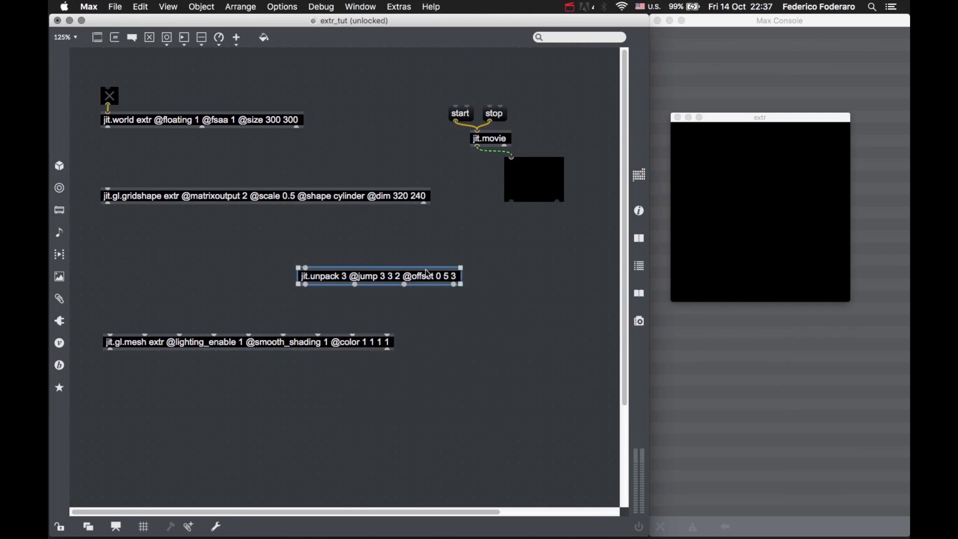
drag(379, 275, 182, 253)
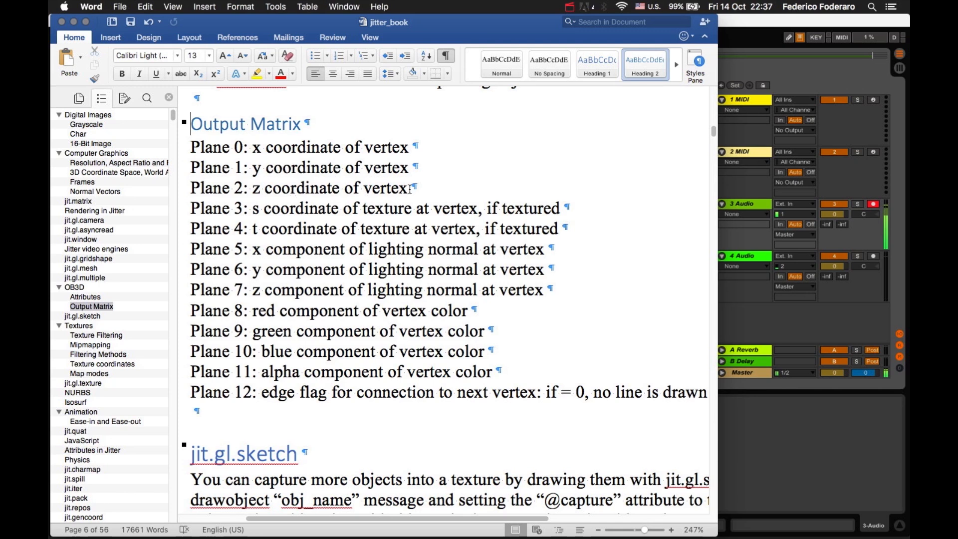
drag(191, 147, 418, 187)
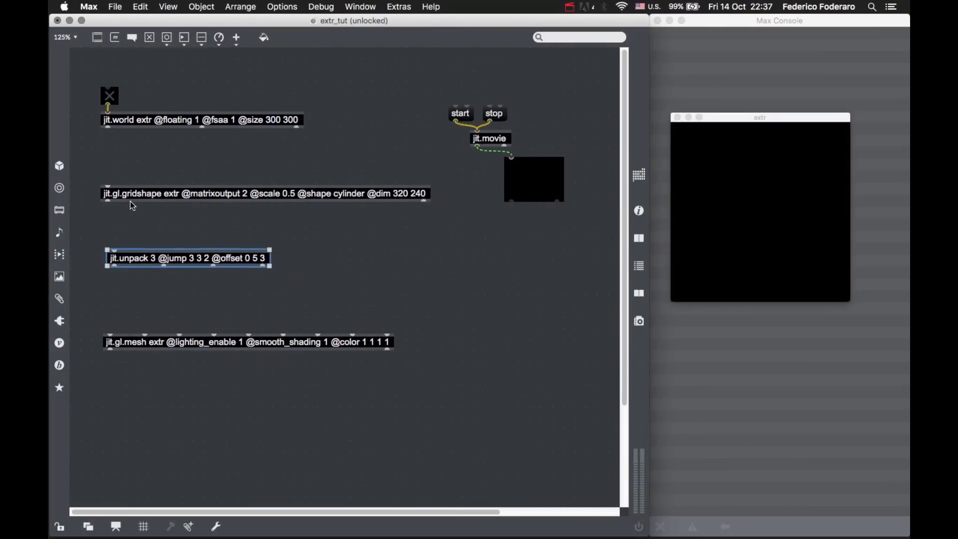
- Place jit.unpack just under the gridshape and open jit.gen's inner patcher
drag(187, 258, 185, 246)
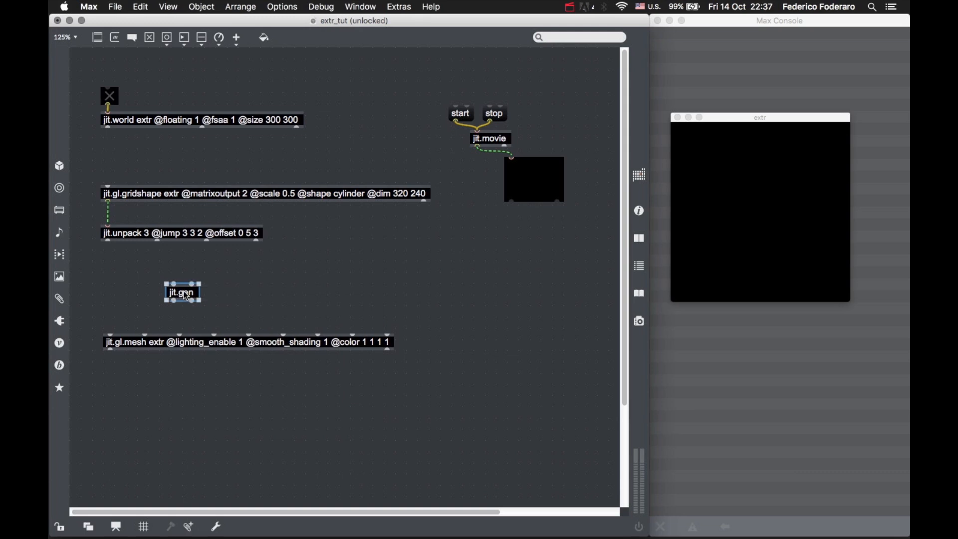
double_click(183, 292)
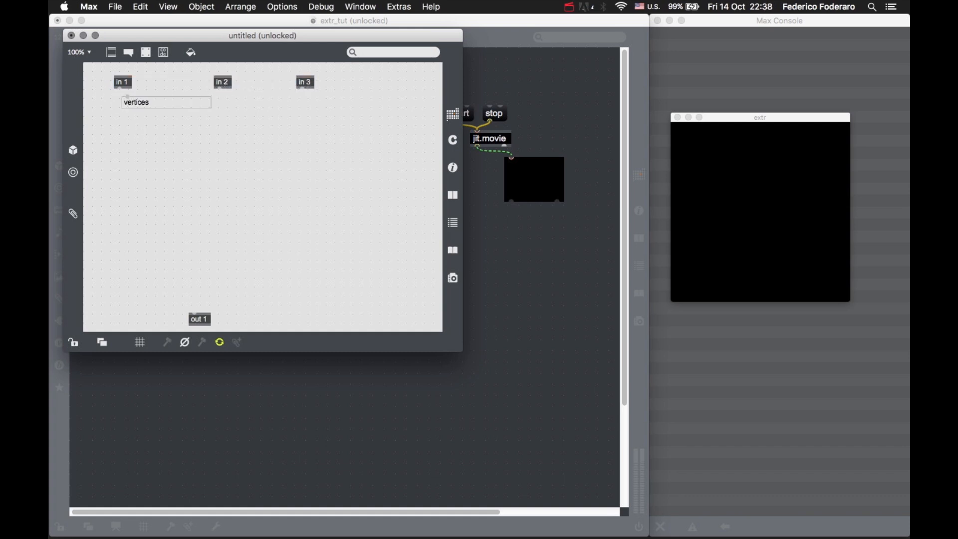
- Label the jit.gen inlets with comments for the shape's vertices, normals and movie colour
text(of the shae)
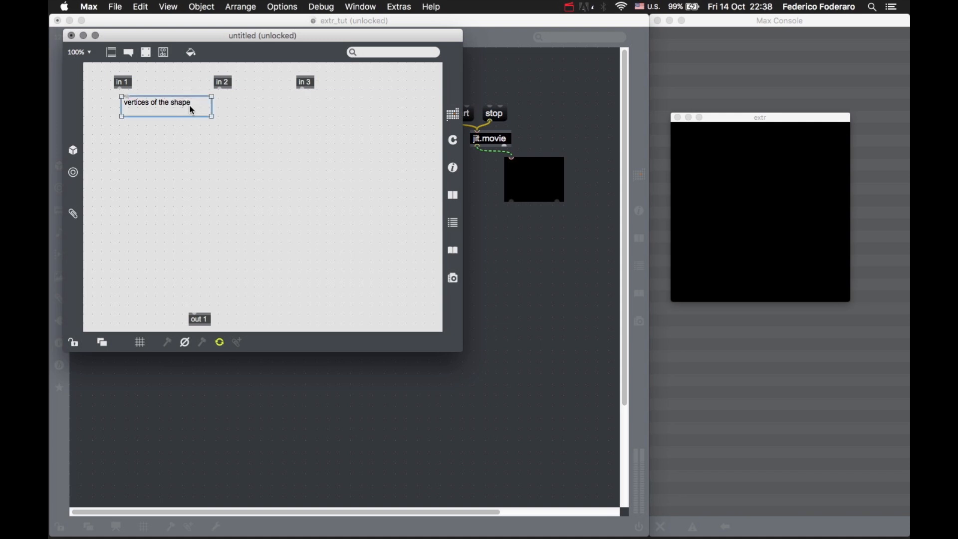
drag(212, 102, 183, 102)
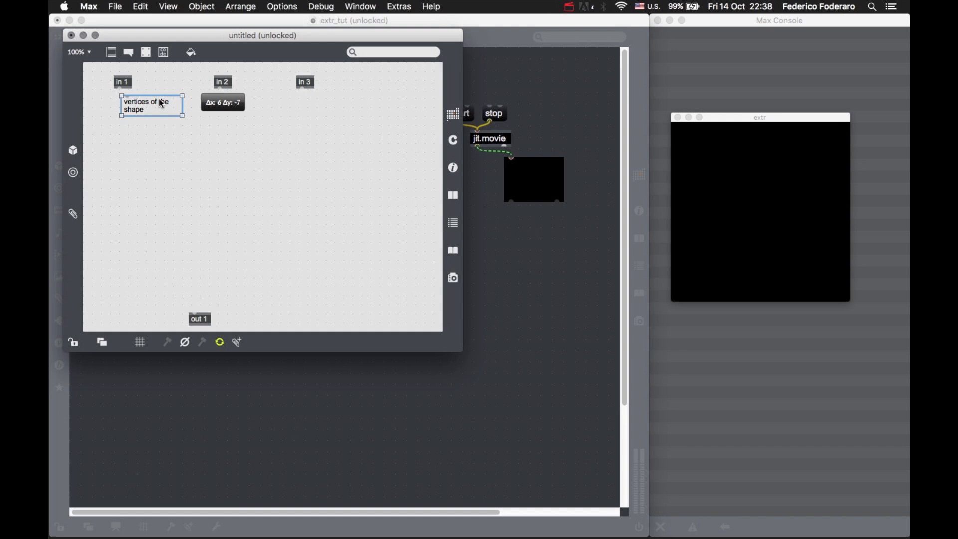
drag(150, 106, 252, 86)
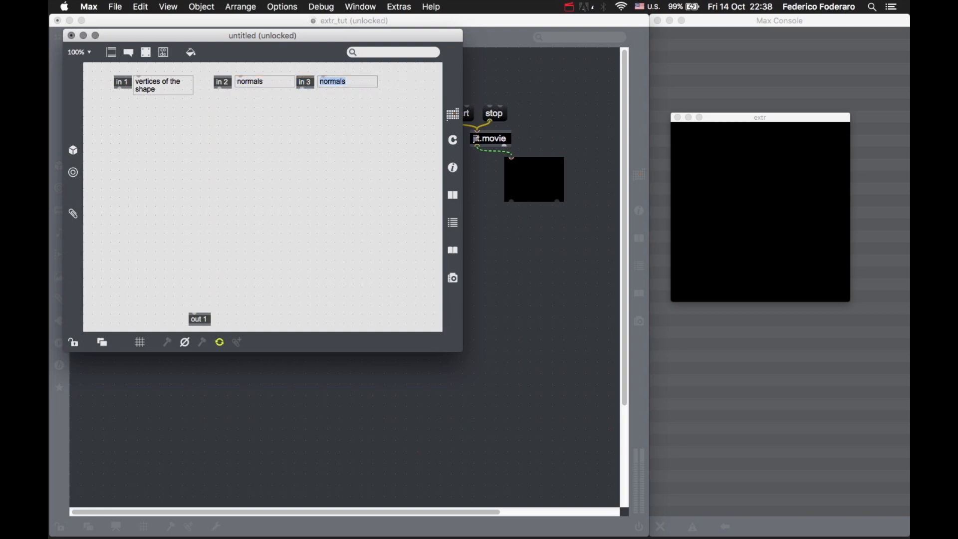
text(co)
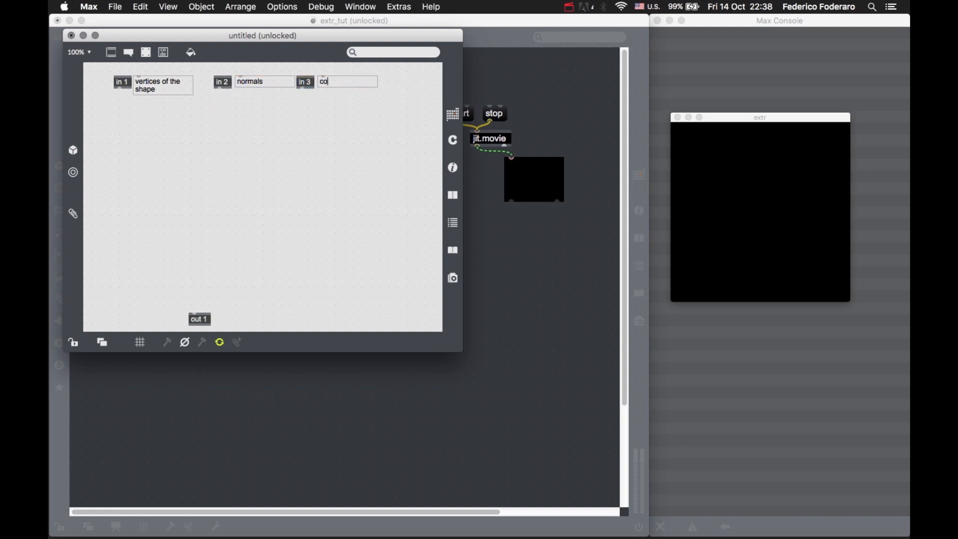
text(movie col)
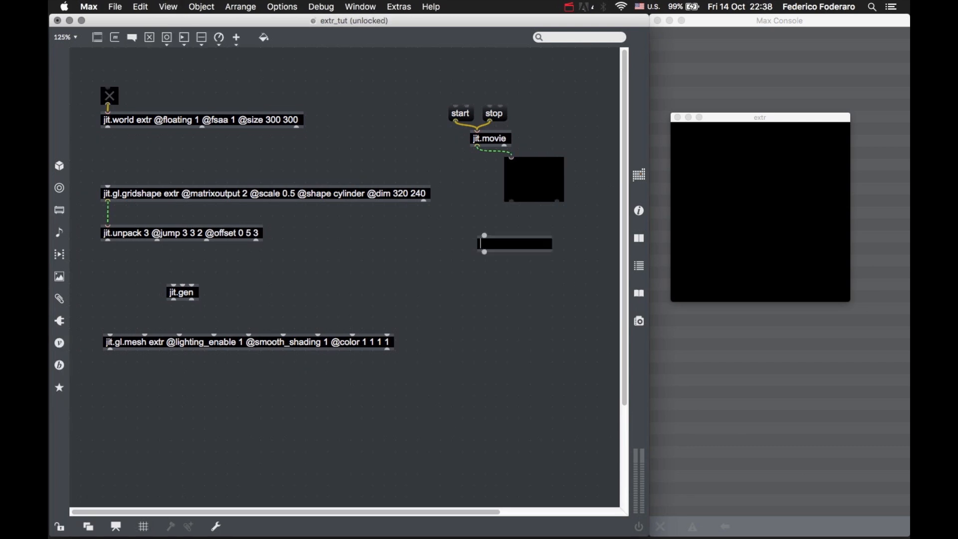
text(jit.matrix)
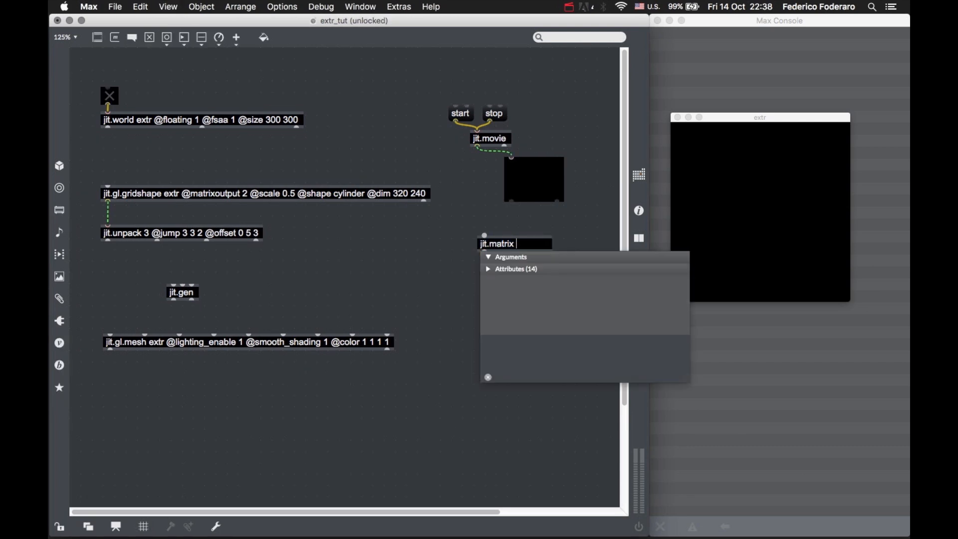
text(@p)
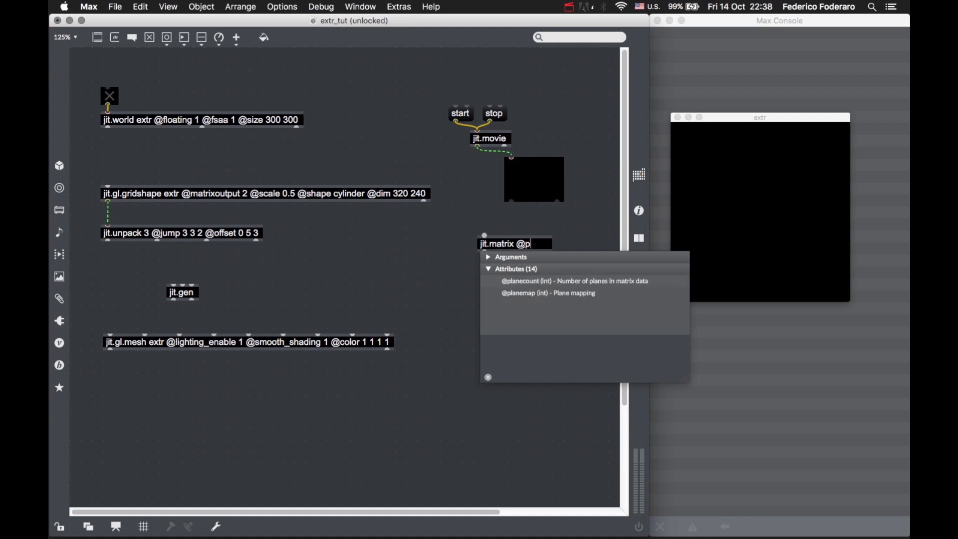
text(lanemap 1 2)
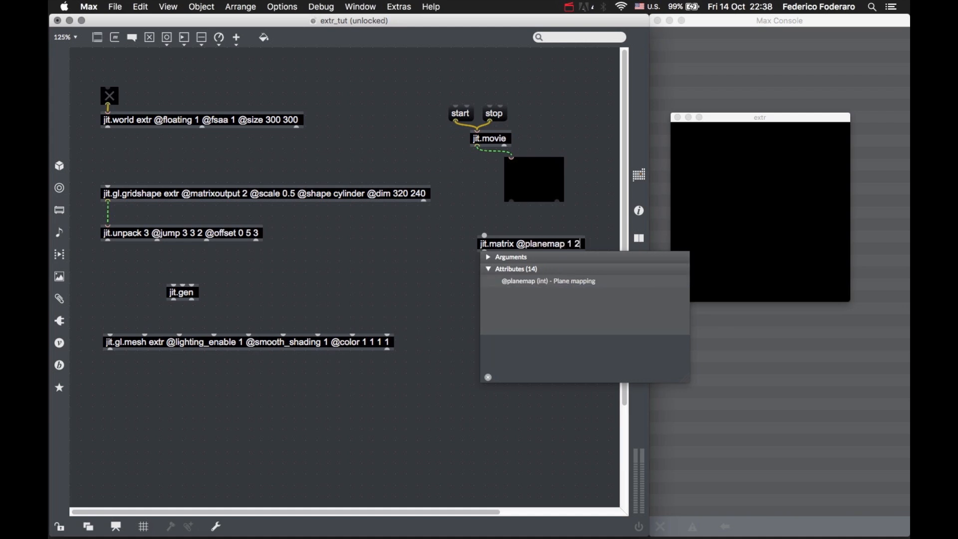
text(3 0)
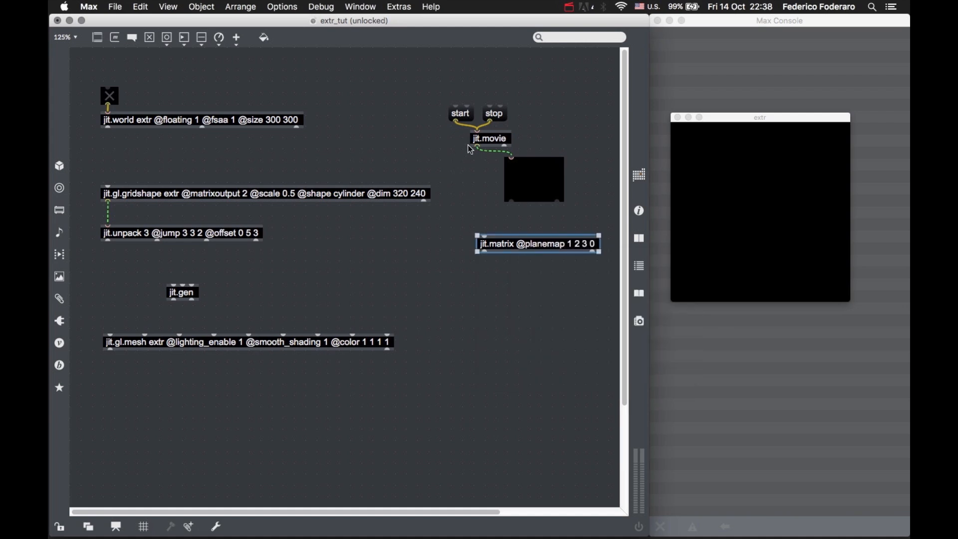
drag(538, 244, 532, 242)
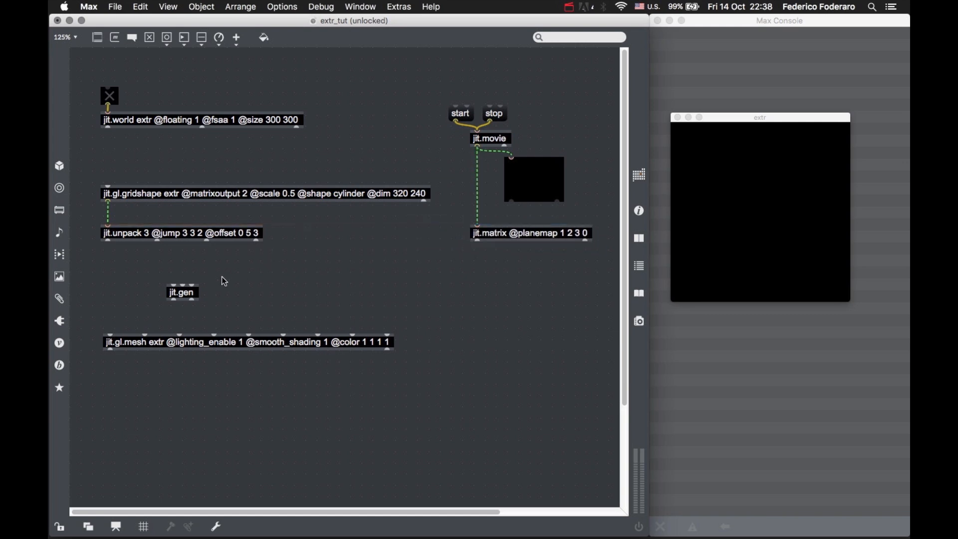
mouse_move(493, 160)
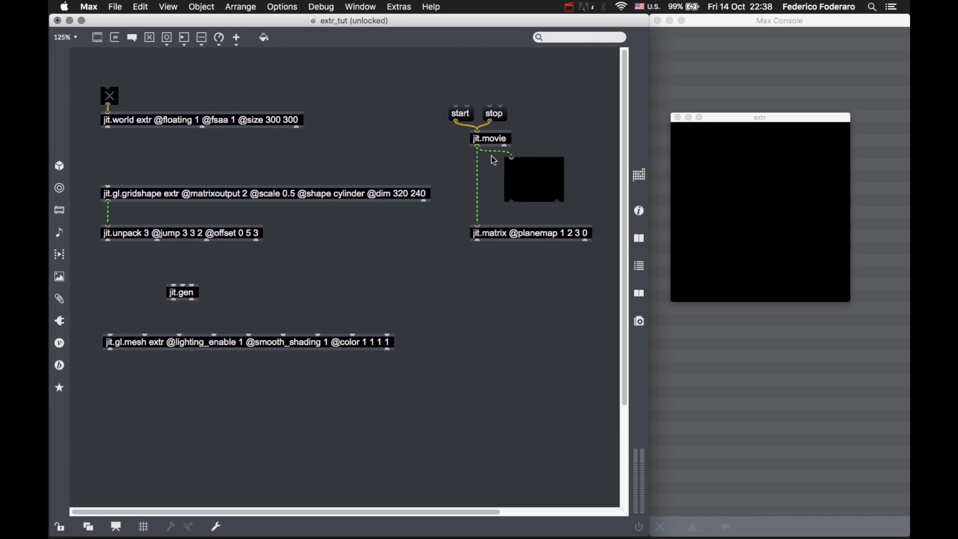
- Patch the remapped matrix and unpacked vertices into jit.gen, and a gridshape plane into the mesh
drag(476, 225, 196, 284)
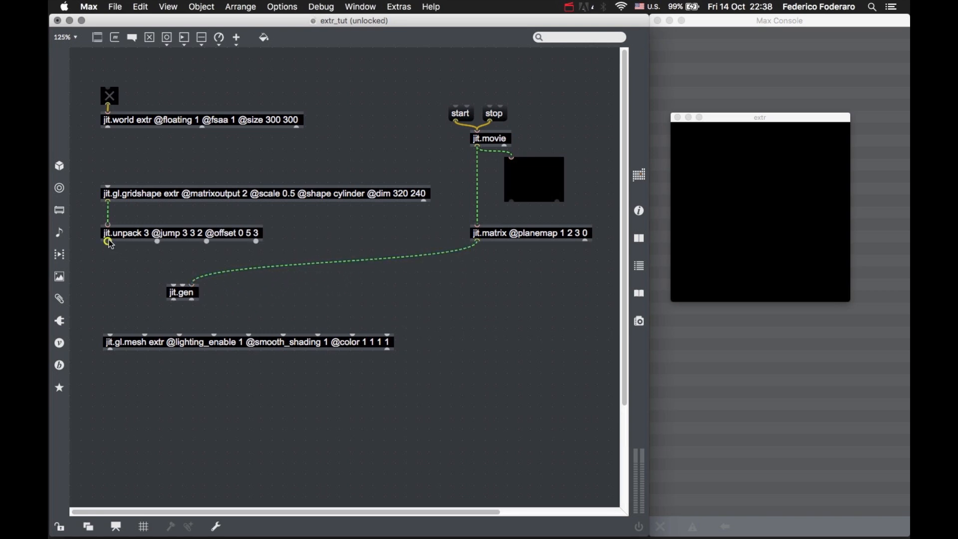
drag(182, 291, 115, 284)
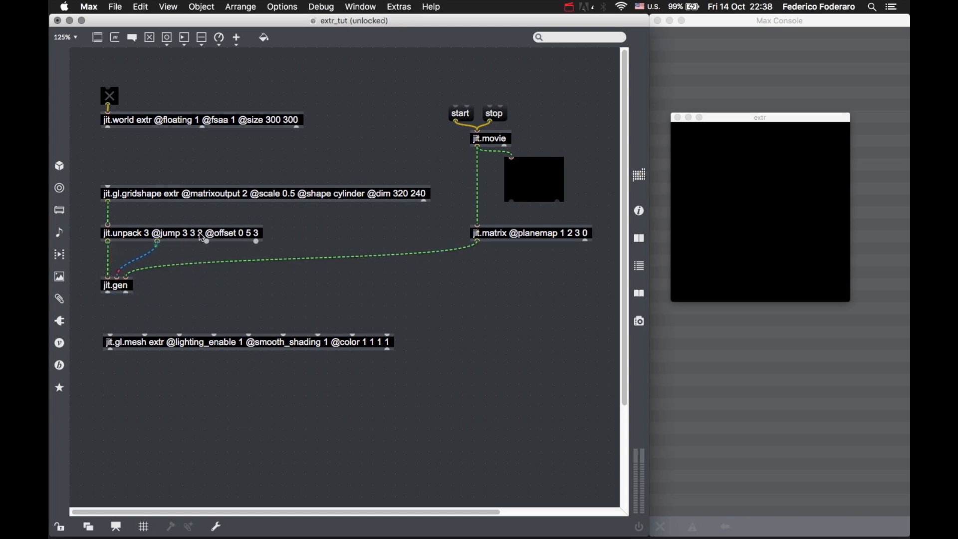
drag(117, 276, 180, 332)
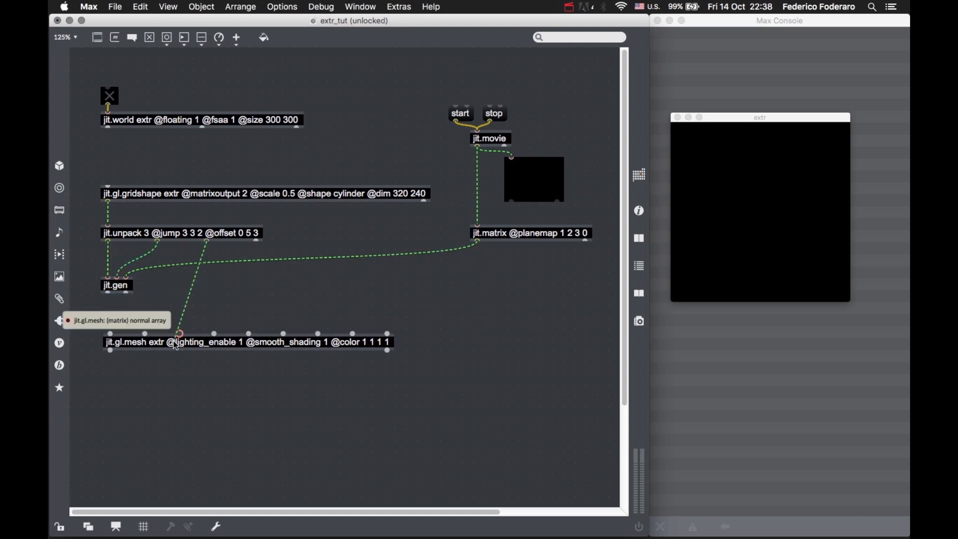
mouse_move(145, 336)
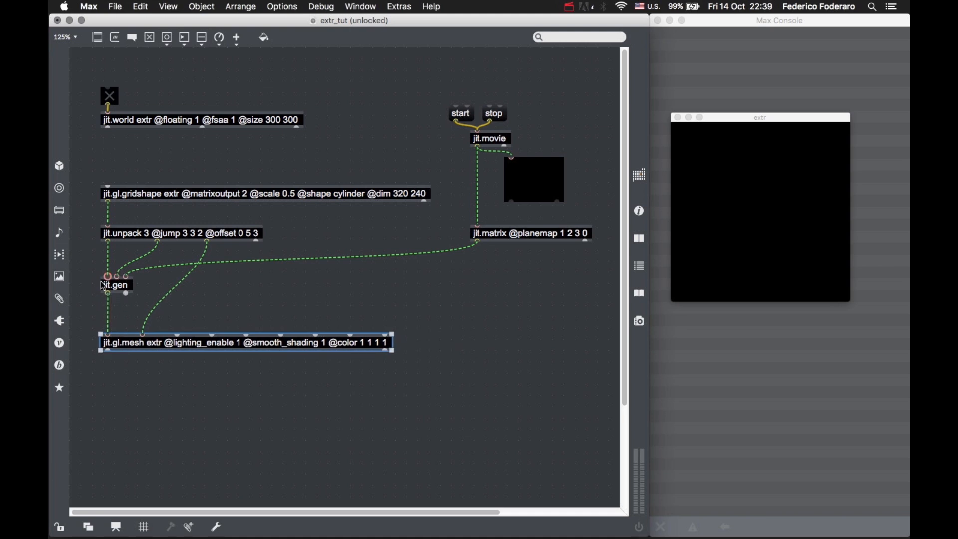
- Inside jit.gen, route movie colour into swiz rgb and normals through normalize into a multiply
double_click(111, 285)
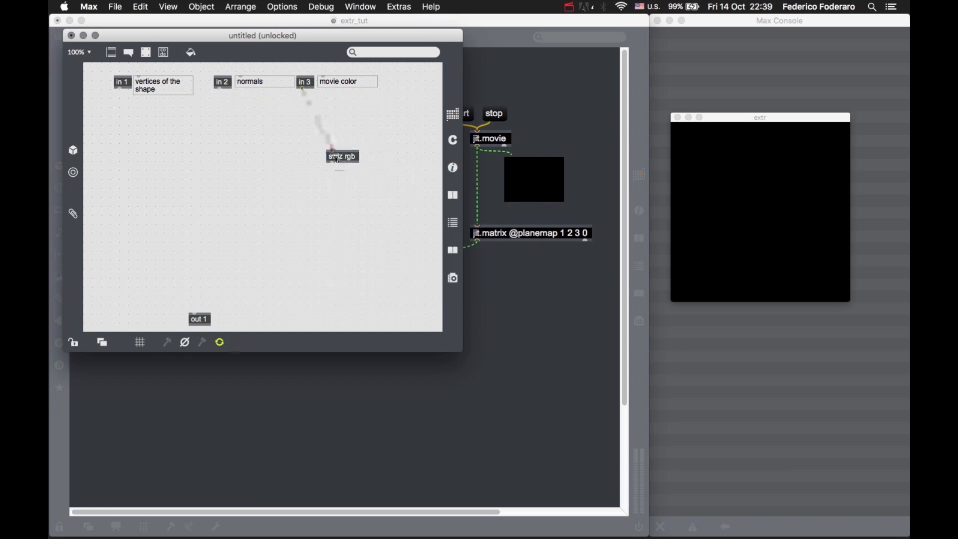
drag(342, 156, 313, 119)
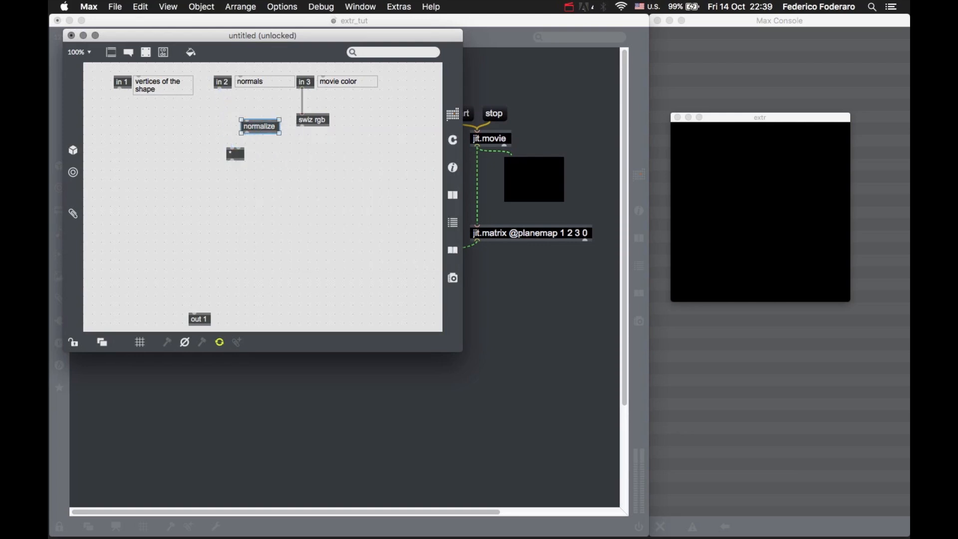
drag(312, 119, 314, 126)
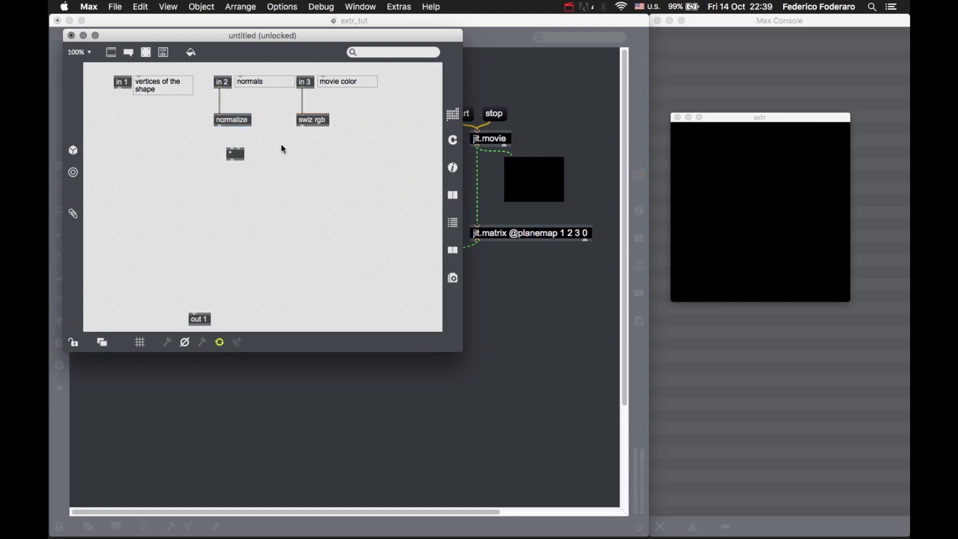
drag(219, 127, 231, 148)
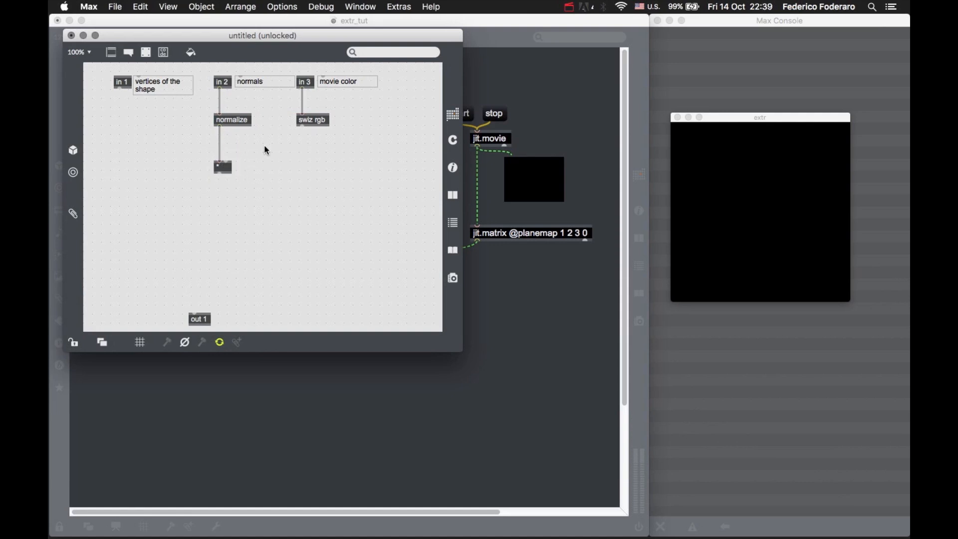
mouse_move(300, 129)
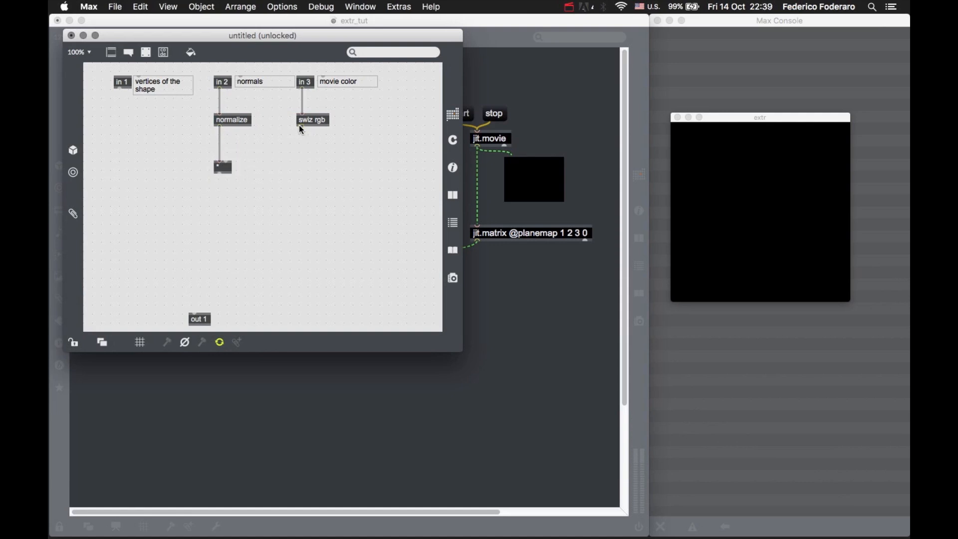
- Multiply the swiz rgb colour separately and feed that product into the normals multiply
drag(312, 127, 226, 164)
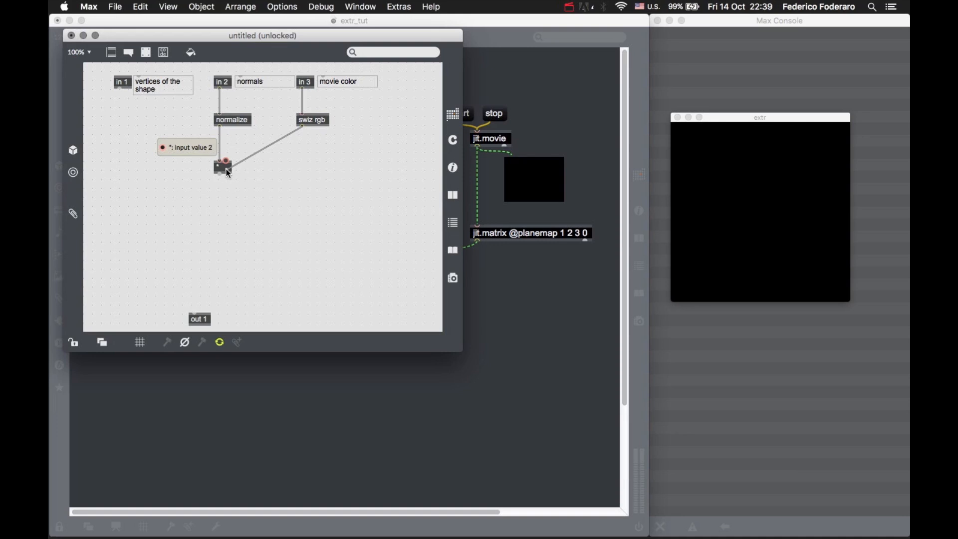
drag(223, 165, 229, 167)
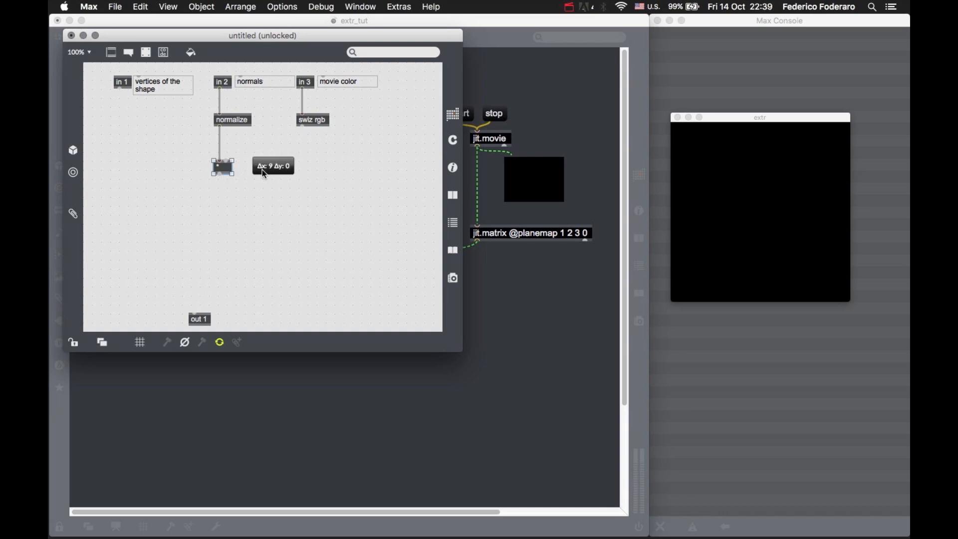
drag(223, 166, 301, 161)
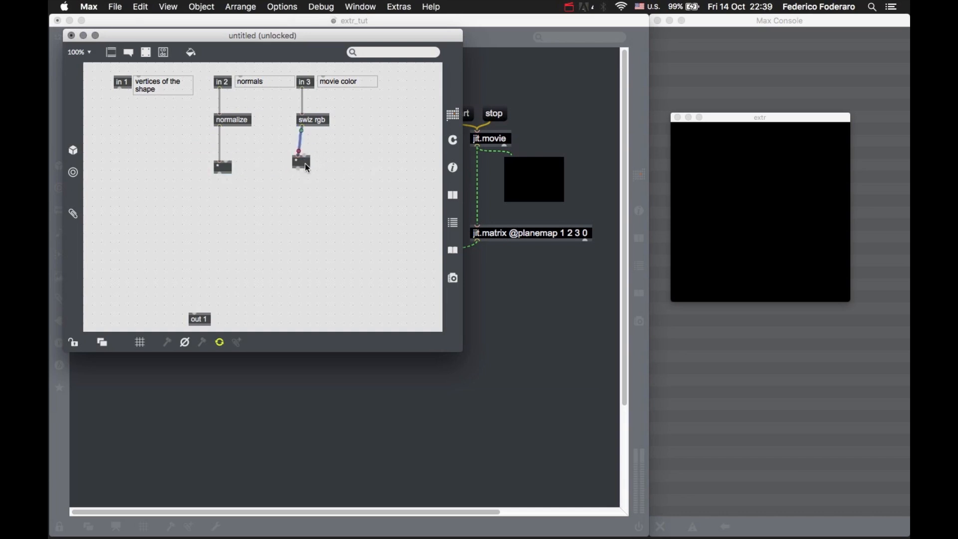
drag(300, 161, 291, 144)
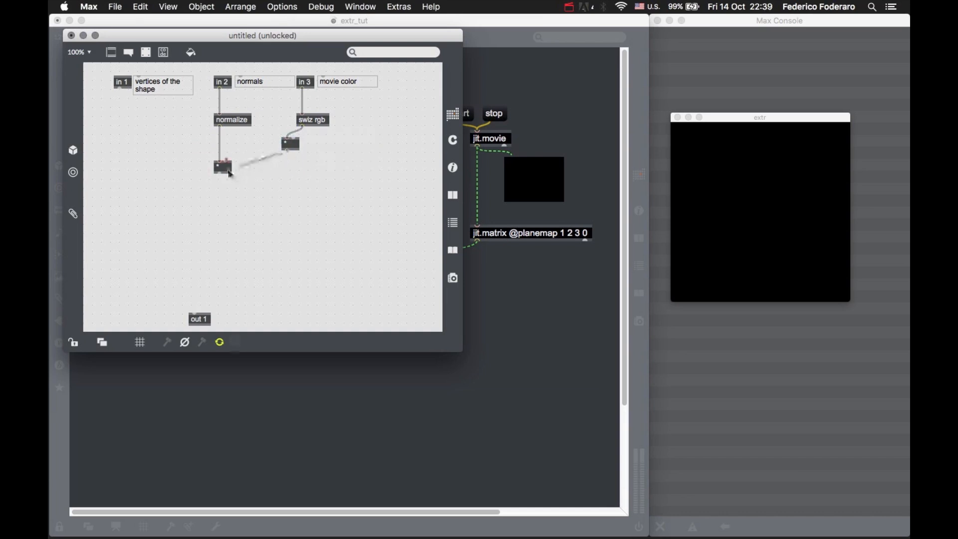
drag(292, 144, 282, 153)
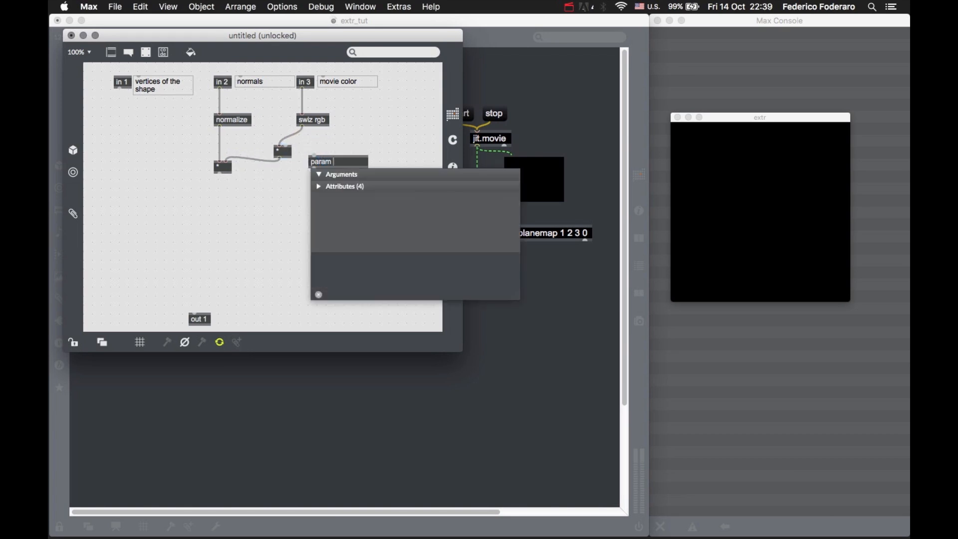
- Scale the colour multiply with param extr 0.5 and add in 1 vertices to the product
text(extr 0.5)
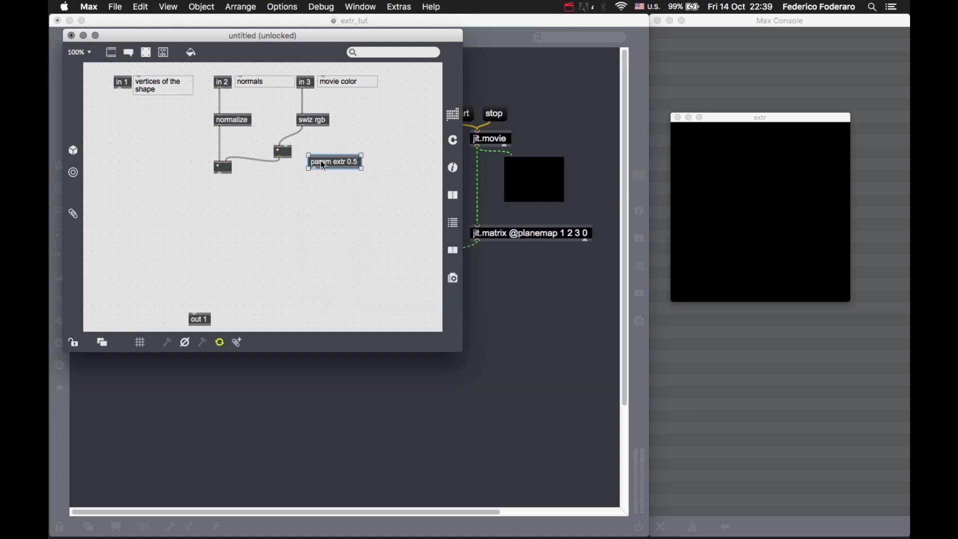
drag(334, 161, 343, 151)
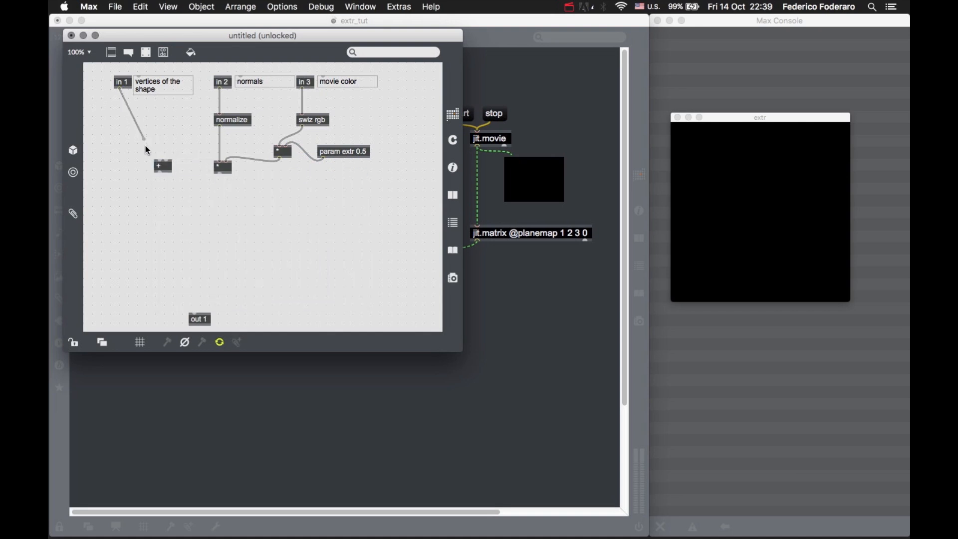
drag(162, 166, 166, 212)
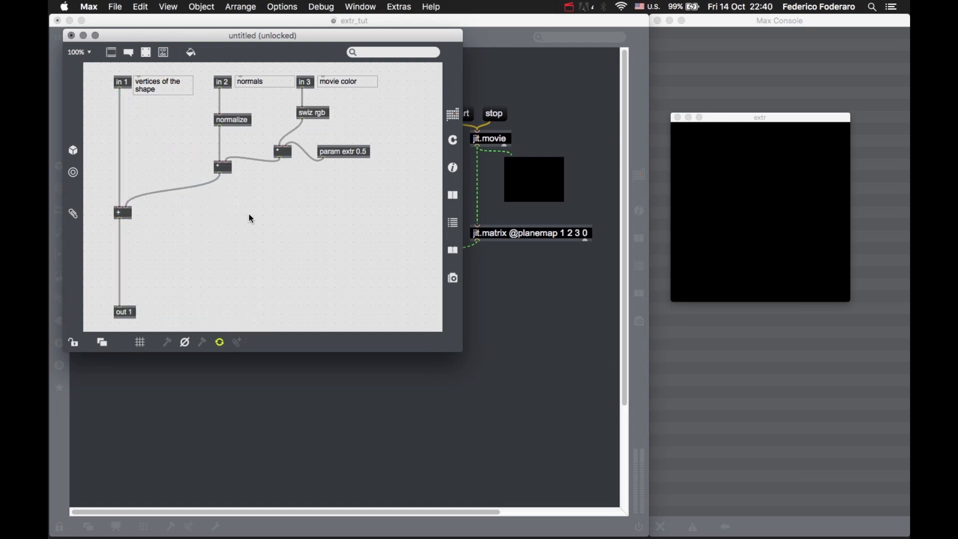
key(volume_up)
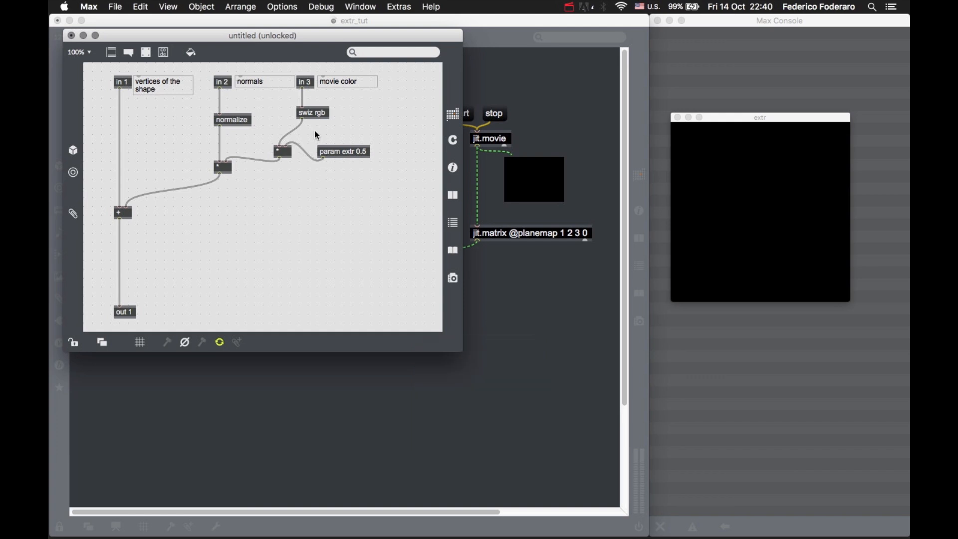
mouse_move(327, 107)
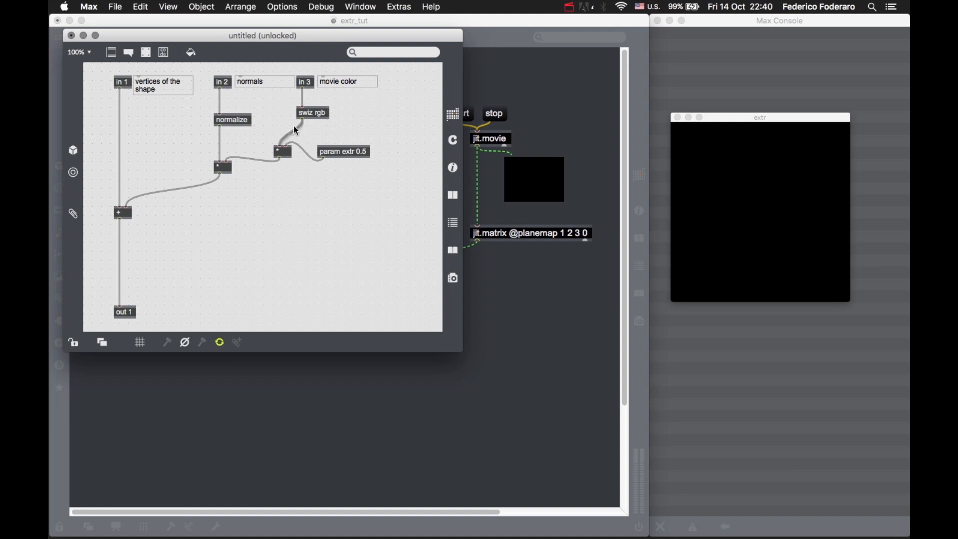
click(232, 112)
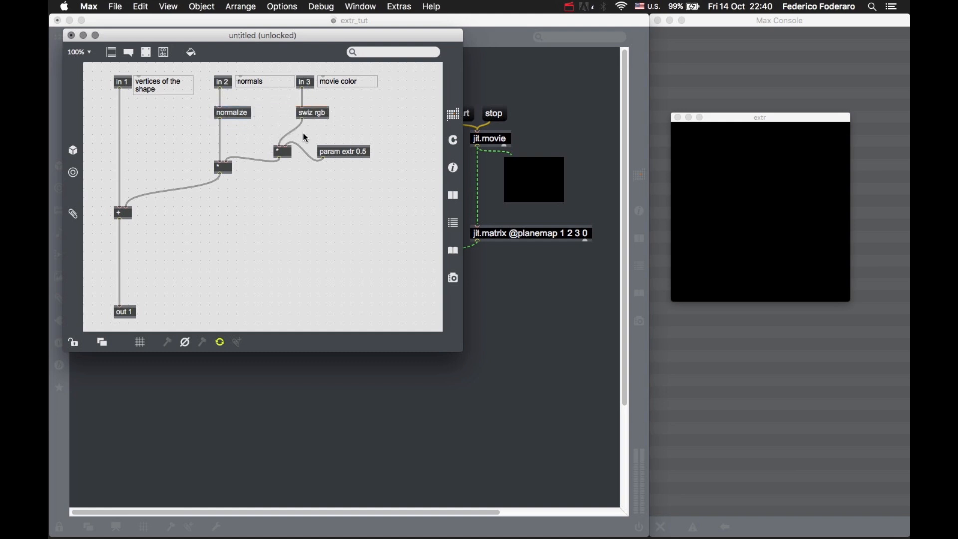
key(volume_up)
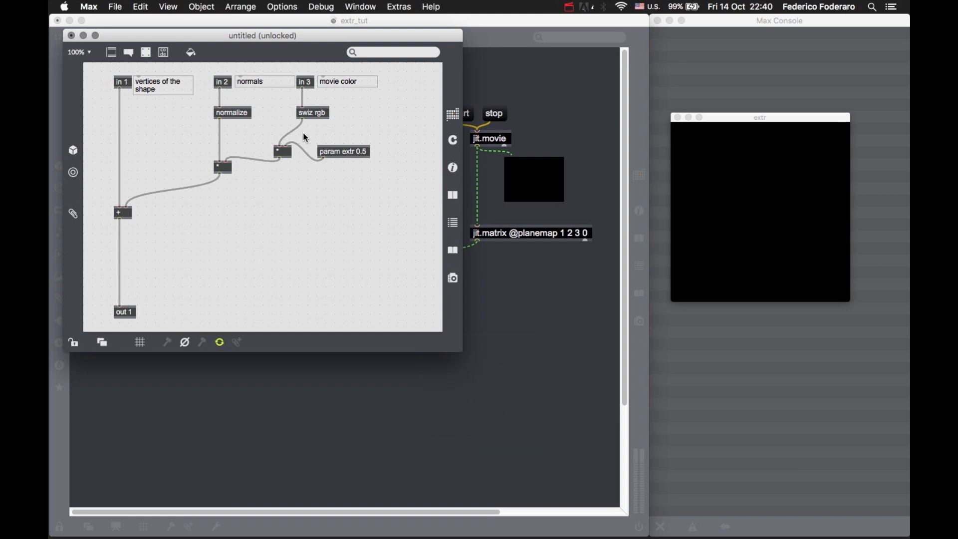
mouse_move(327, 271)
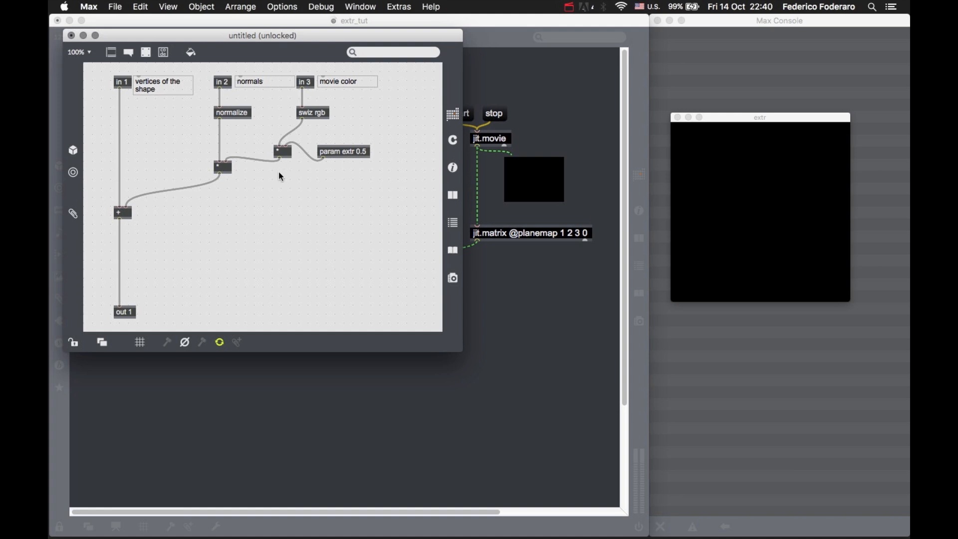
mouse_move(227, 136)
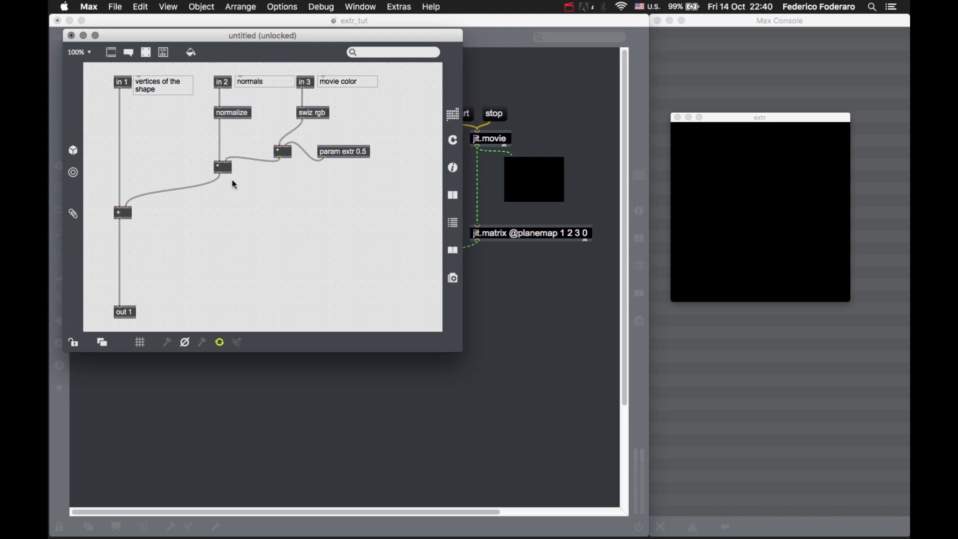
mouse_move(285, 222)
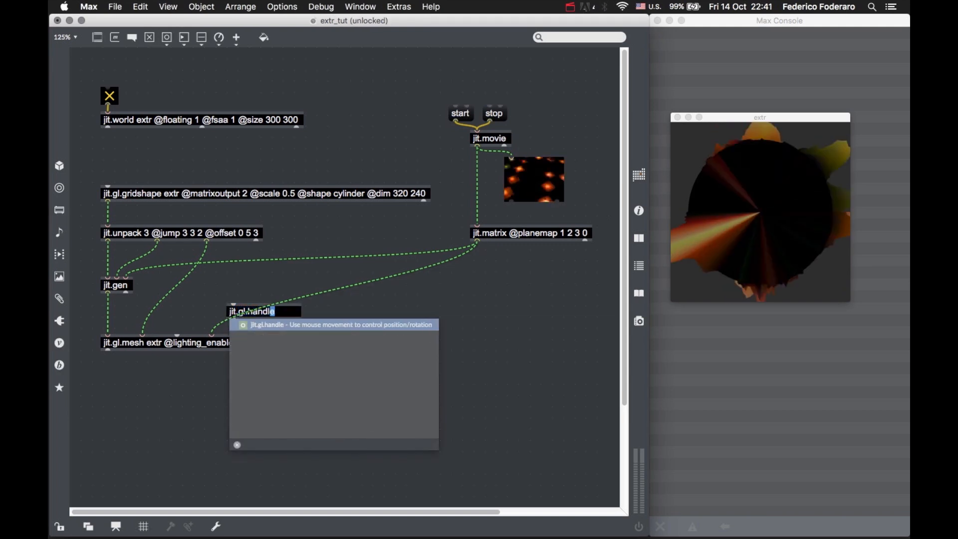
- Add a jit.gl.handle extr object beside jit.gen and patch the remaining unpack plane into the mesh
text(xtr)
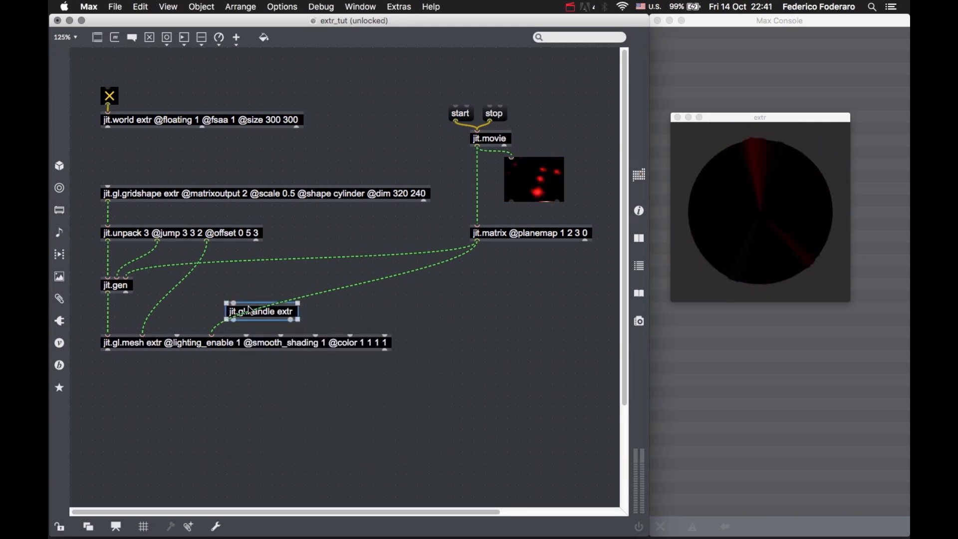
drag(260, 311, 198, 296)
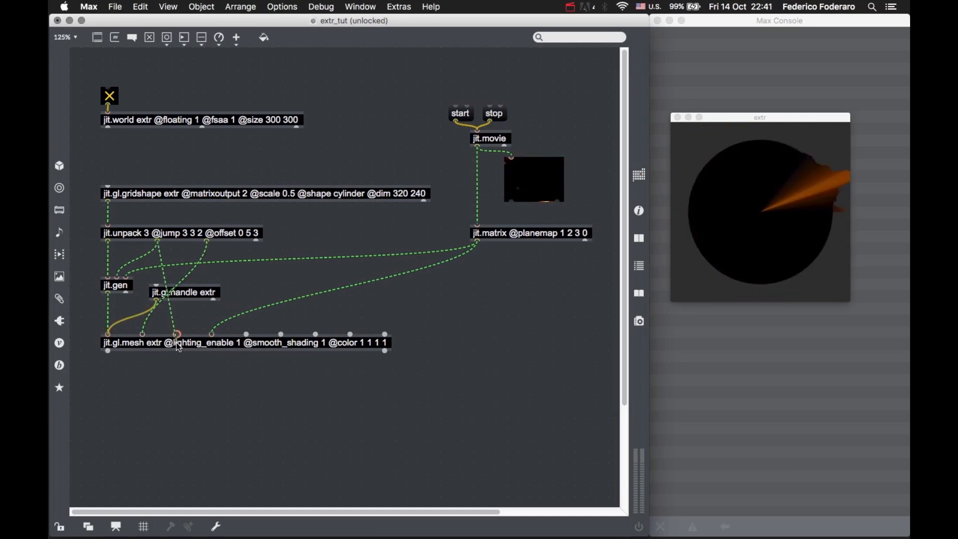
drag(183, 292, 176, 307)
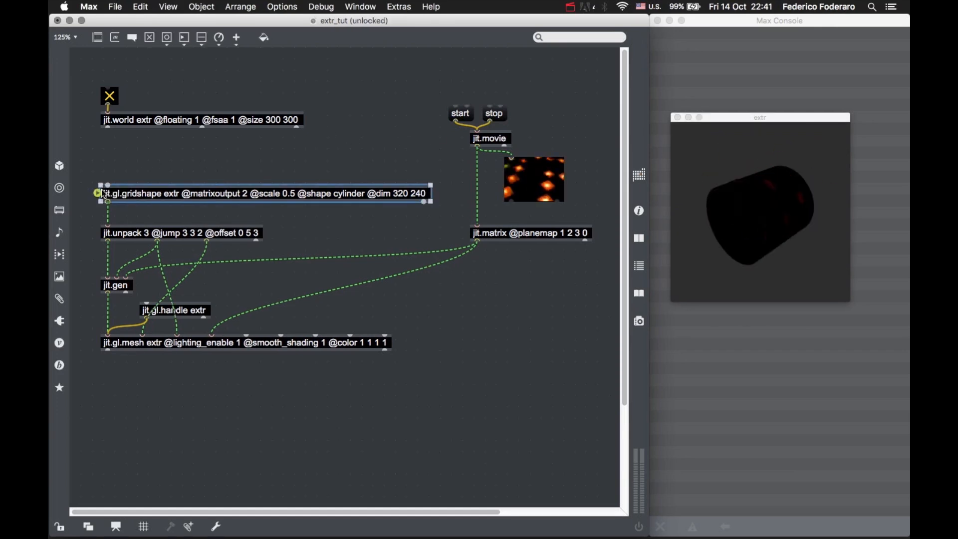
- Add a shape attribute menu to jit.gl.gridshape and set it to opencube
right_click(140, 193)
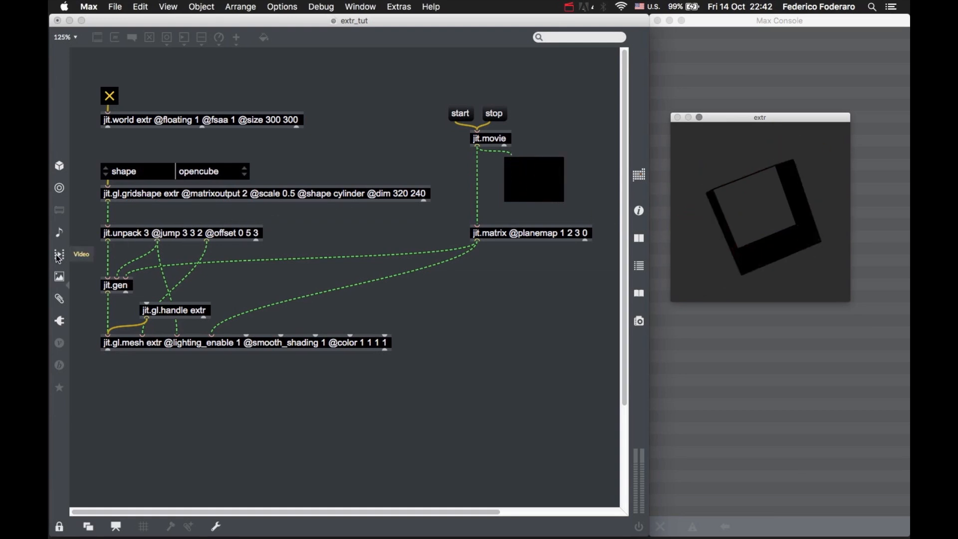
- Load bubbles.mov into jit.movie, switch the shape to sphere, and place jit.gl.handle below the mesh
click(58, 254)
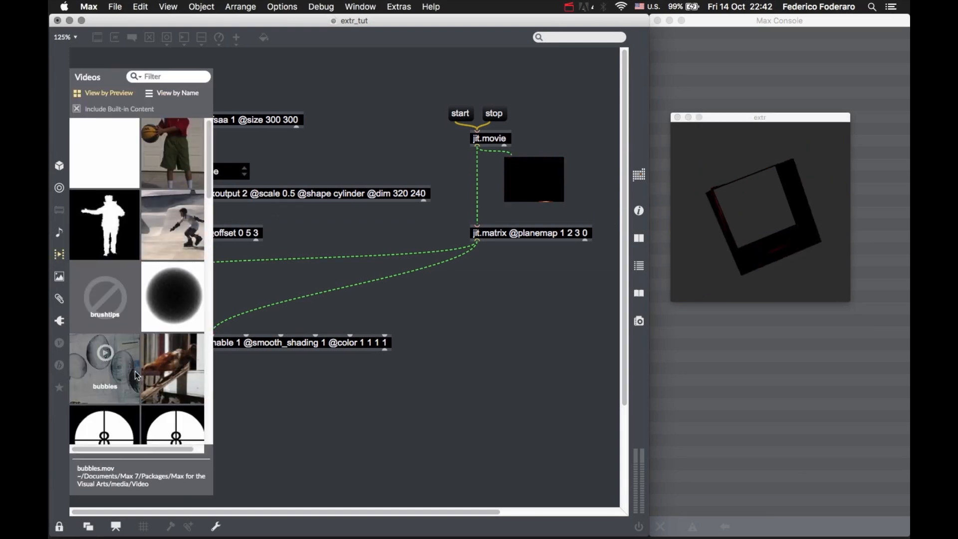
click(489, 139)
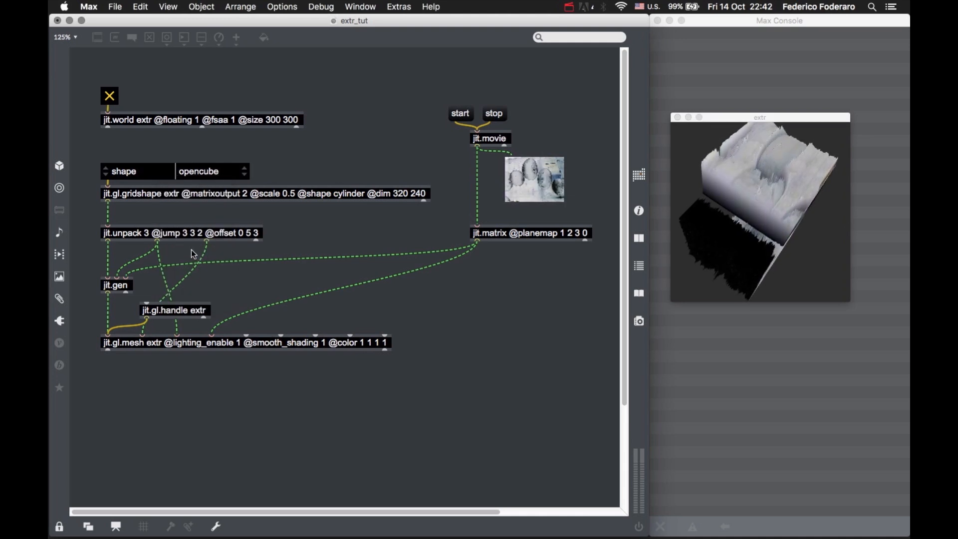
click(240, 171)
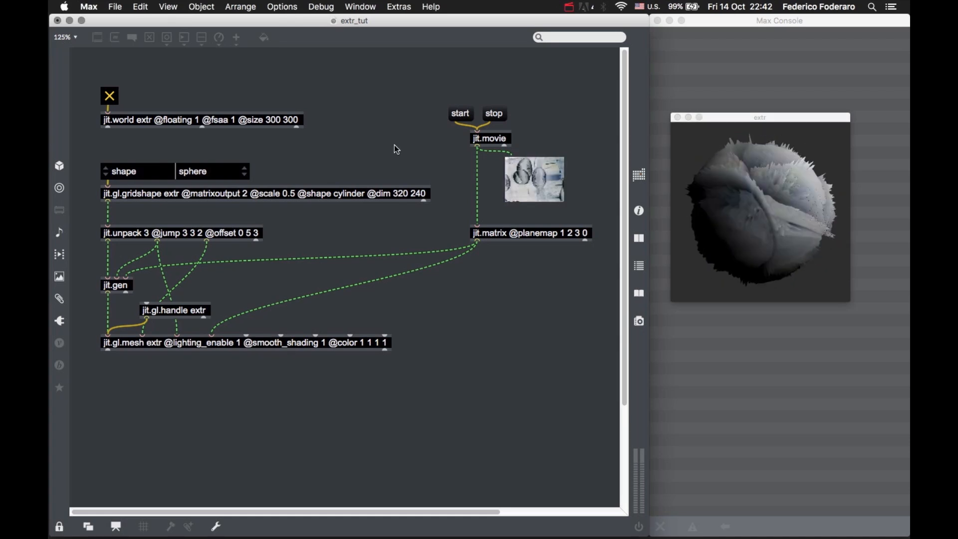
drag(174, 310, 127, 362)
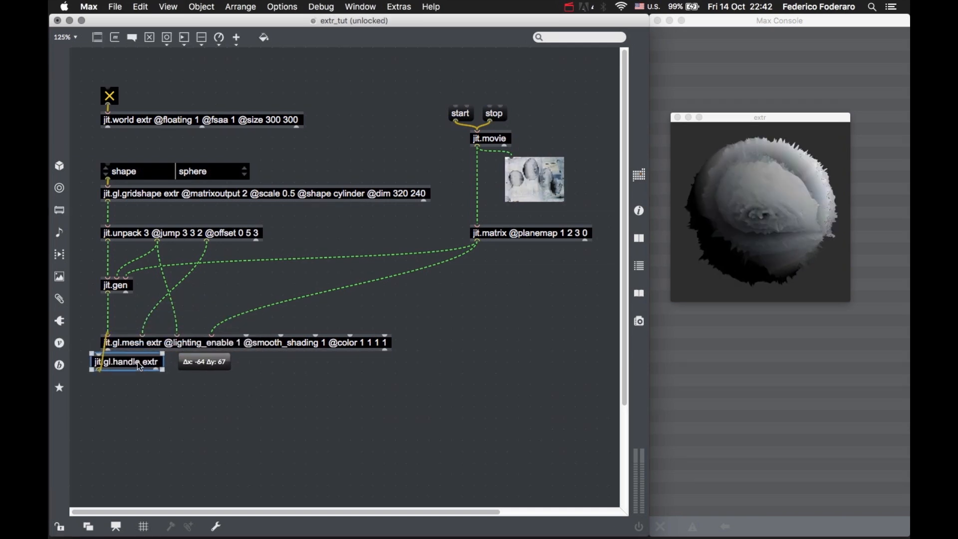